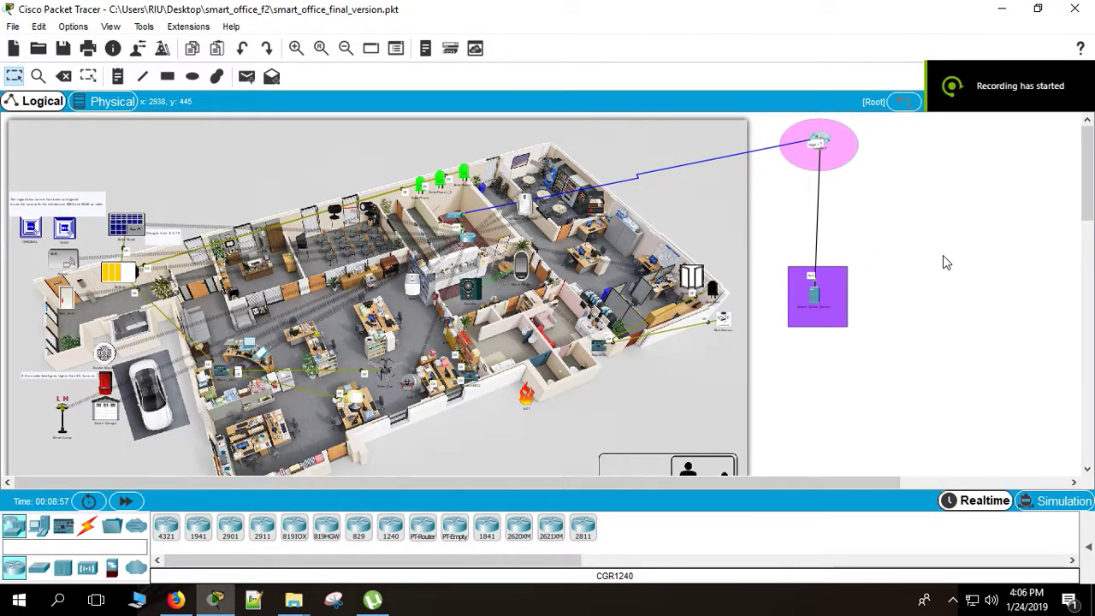
pyautogui.moveTo(544, 268)
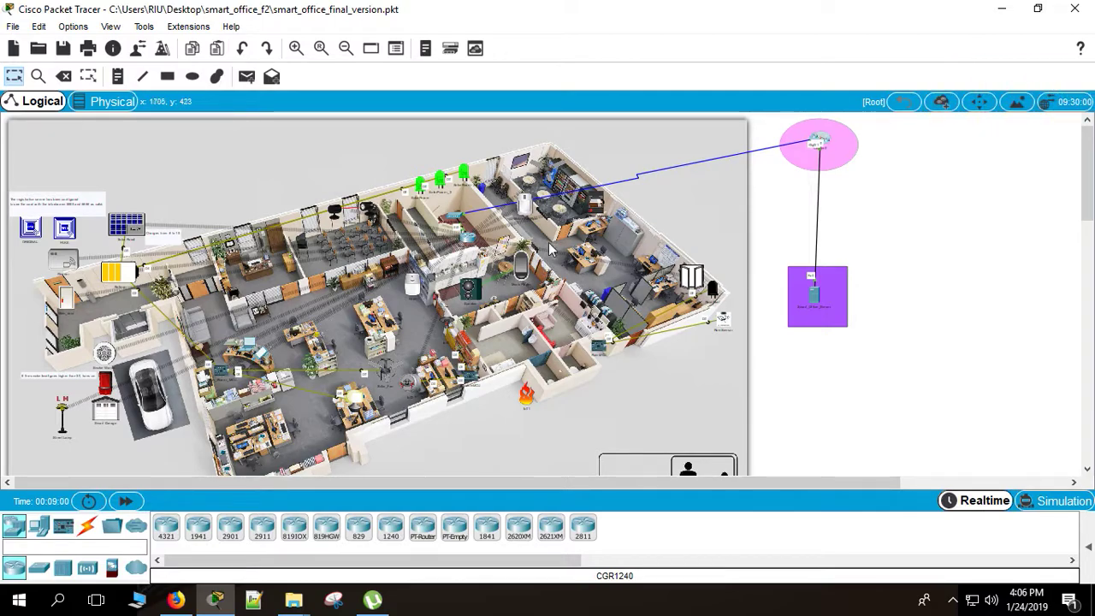
pyautogui.moveTo(547, 238)
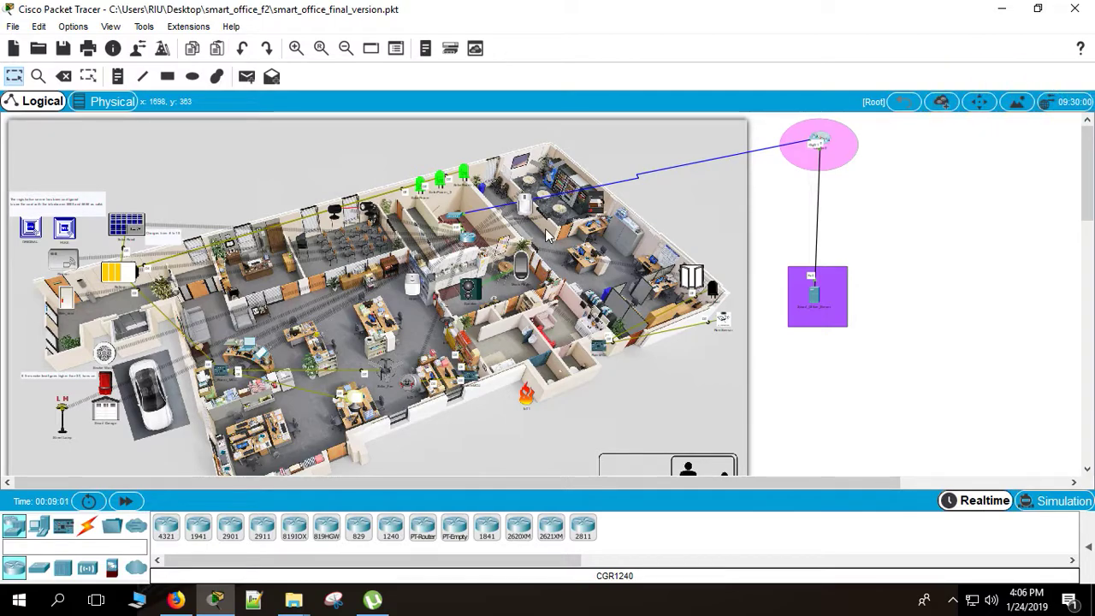
pyautogui.moveTo(77, 334)
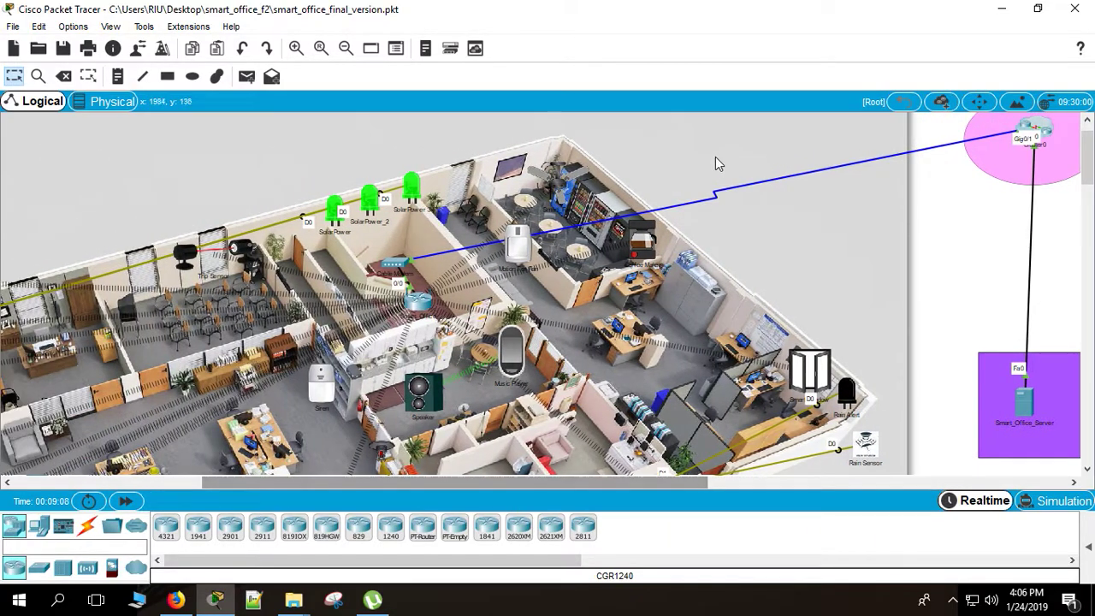
pyautogui.moveTo(417, 341)
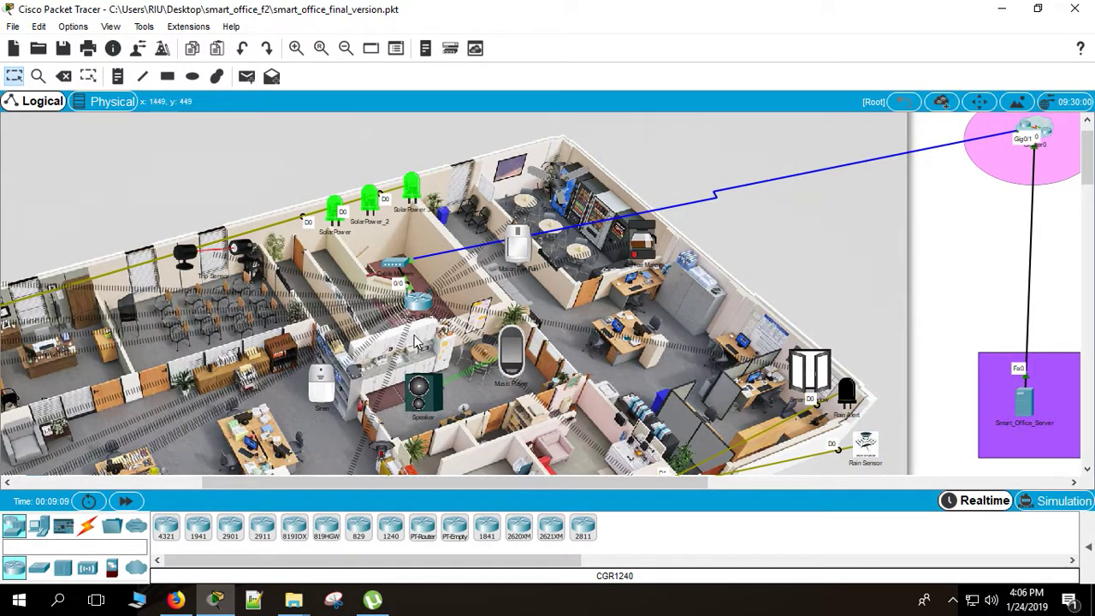
pyautogui.moveTo(403, 323)
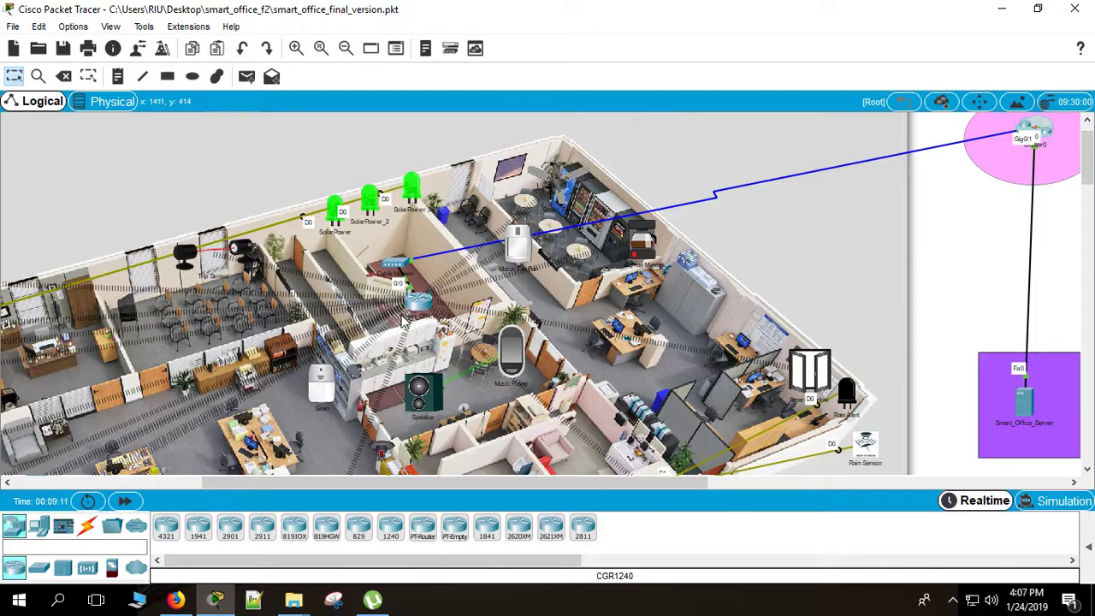
pyautogui.moveTo(420, 308)
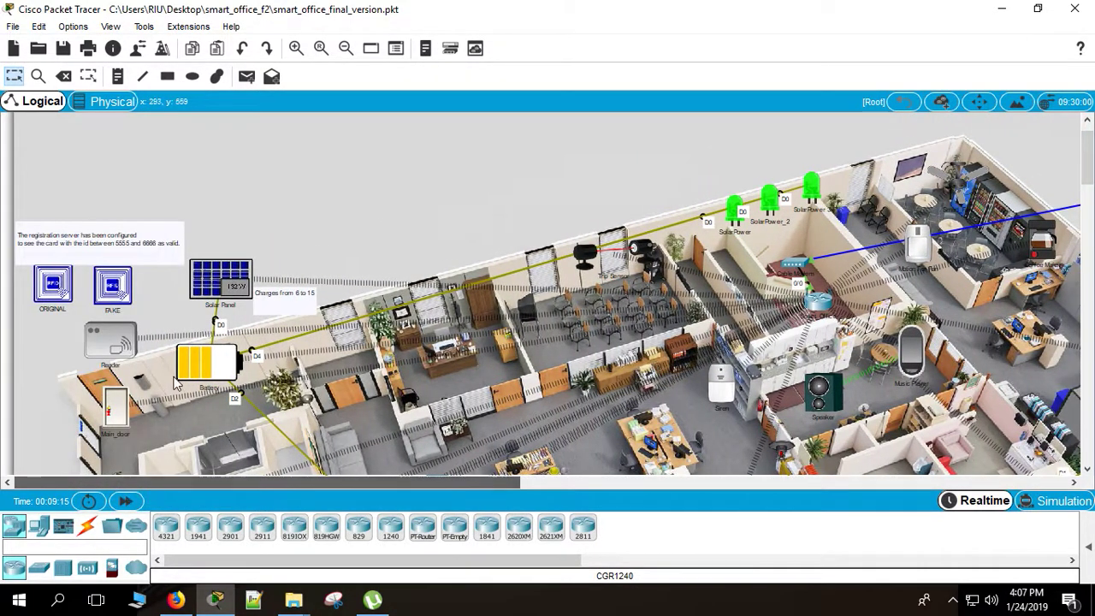
# Step: Zoom in on the reader and present the ORIGINAL RFID card, turning Main_door green
pyautogui.click(295, 48)
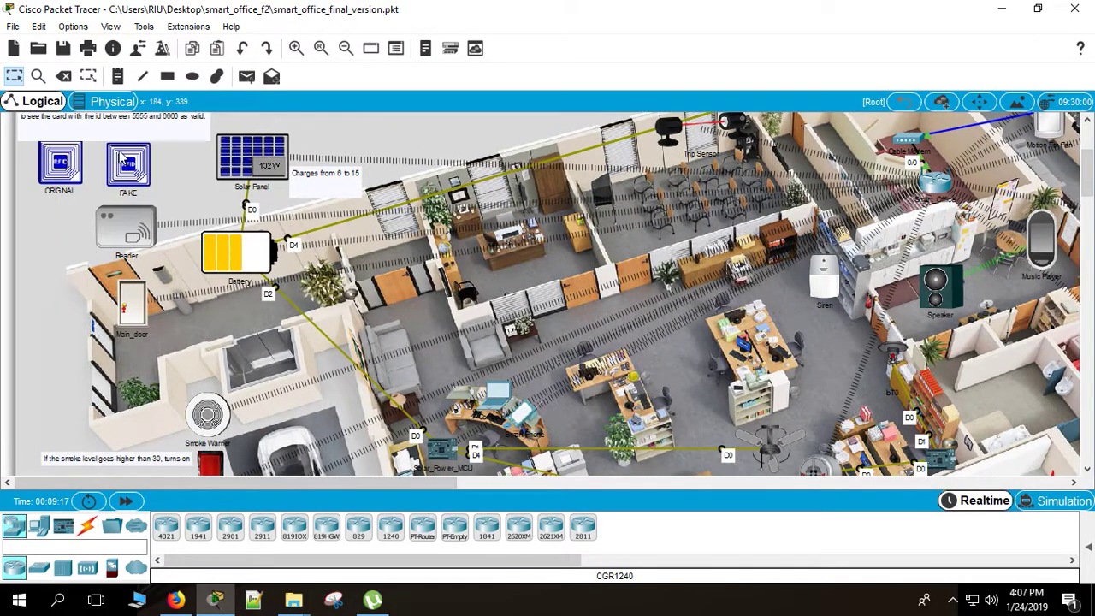
pyautogui.moveTo(108, 219)
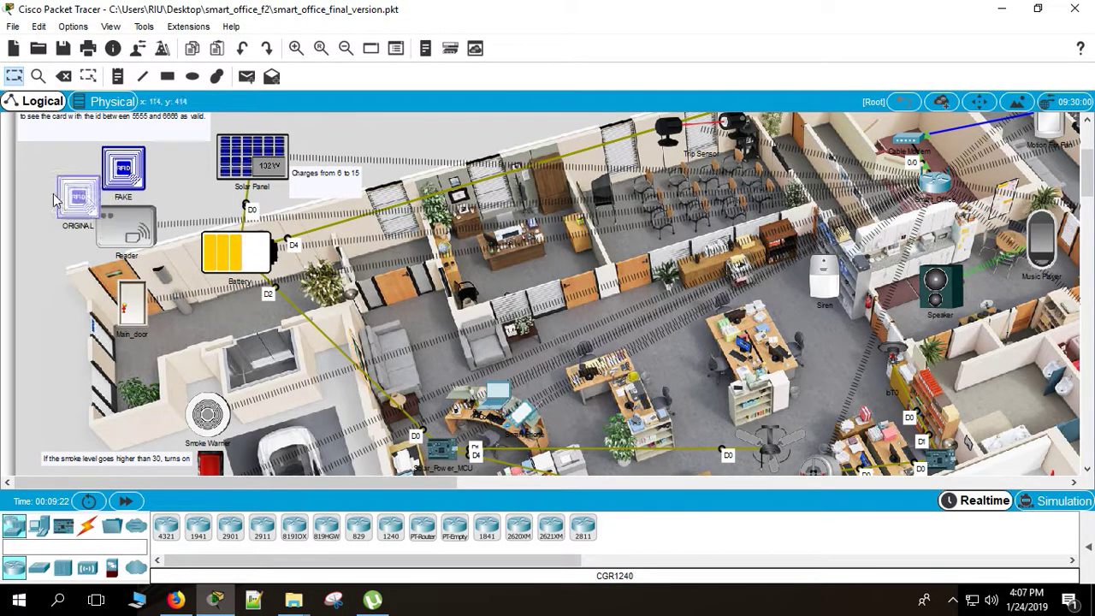
pyautogui.moveTo(77, 193); pyautogui.dragTo(129, 222)
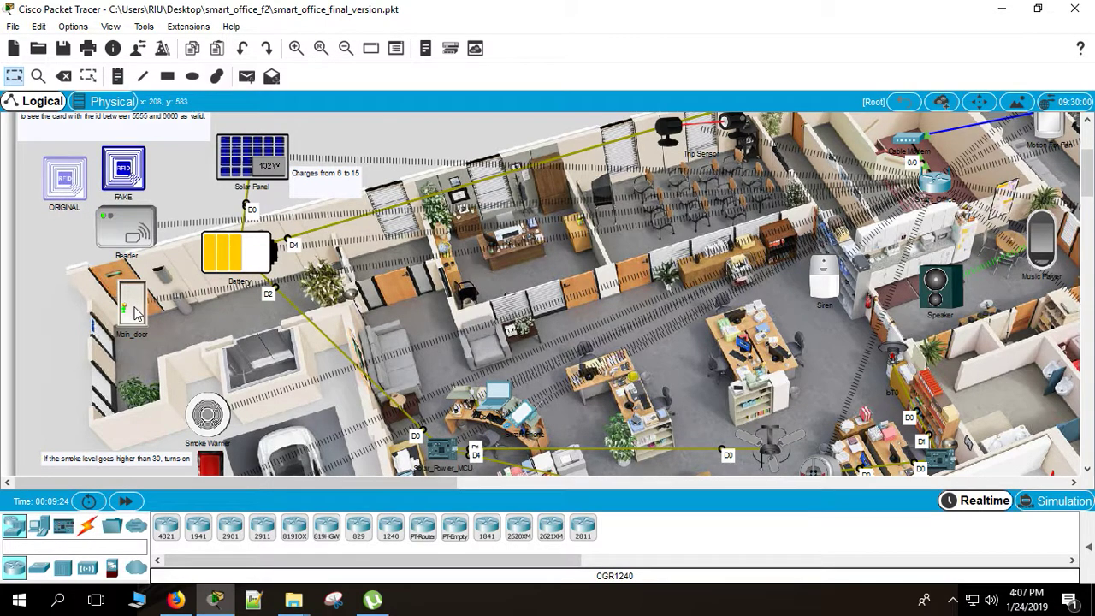
pyautogui.click(64, 176)
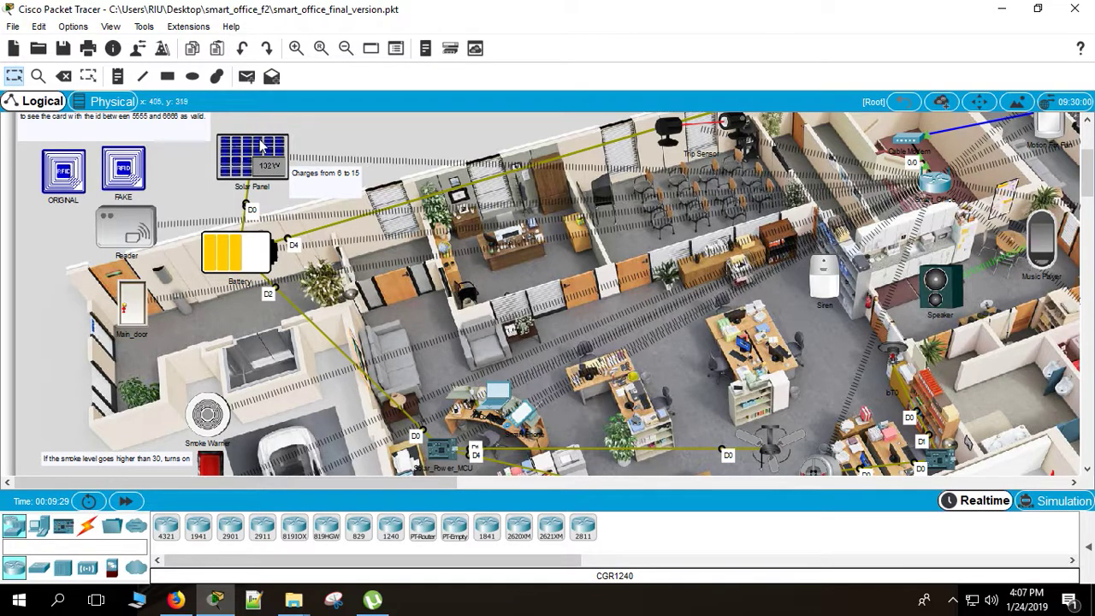
pyautogui.moveTo(357, 121)
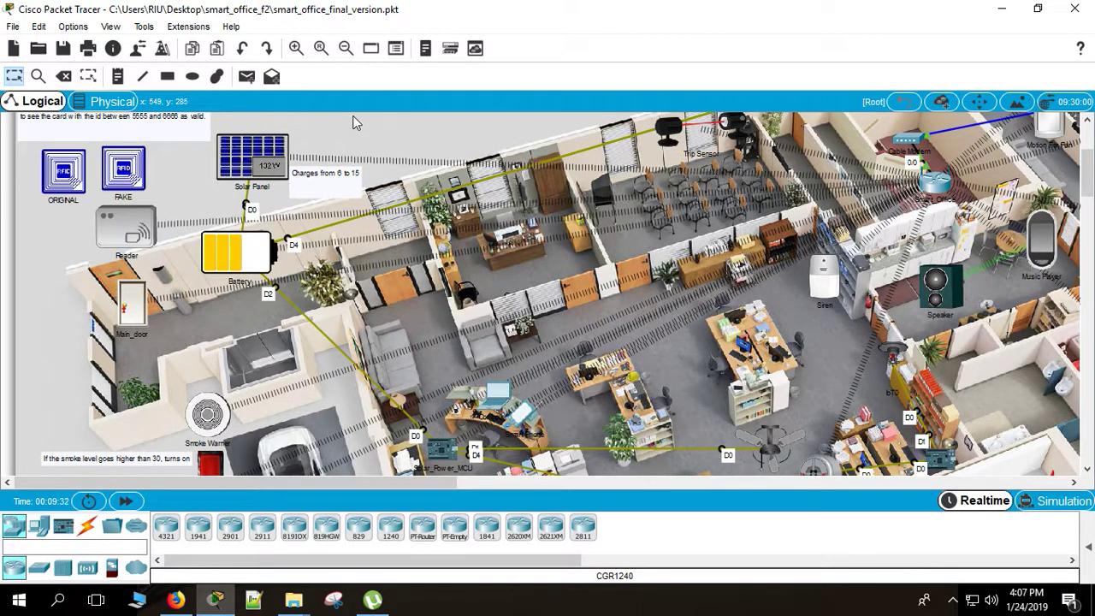
pyautogui.moveTo(324, 308)
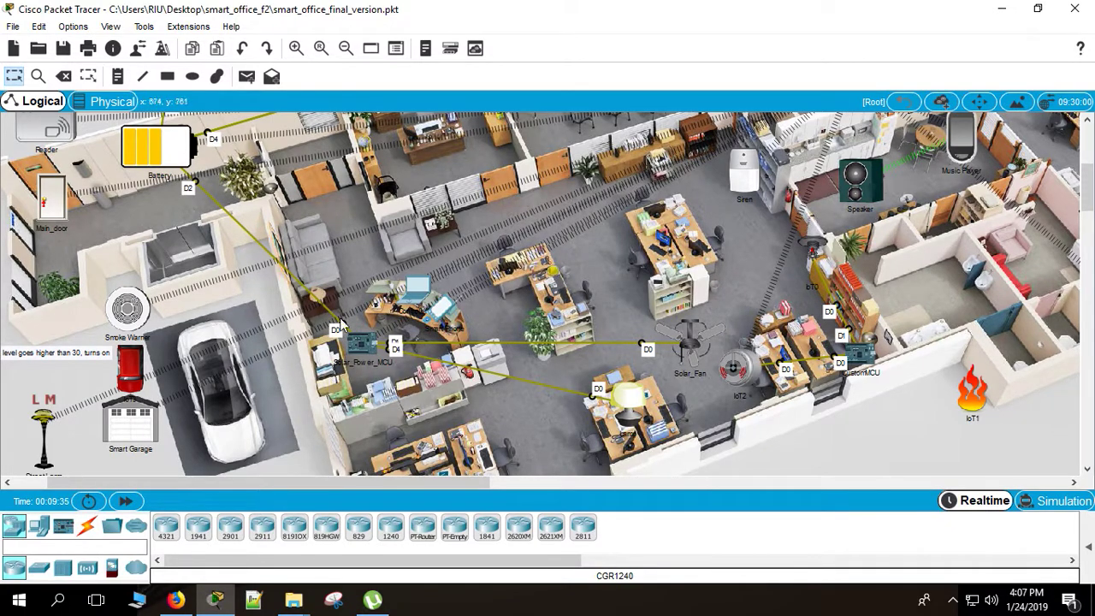
pyautogui.moveTo(659, 327)
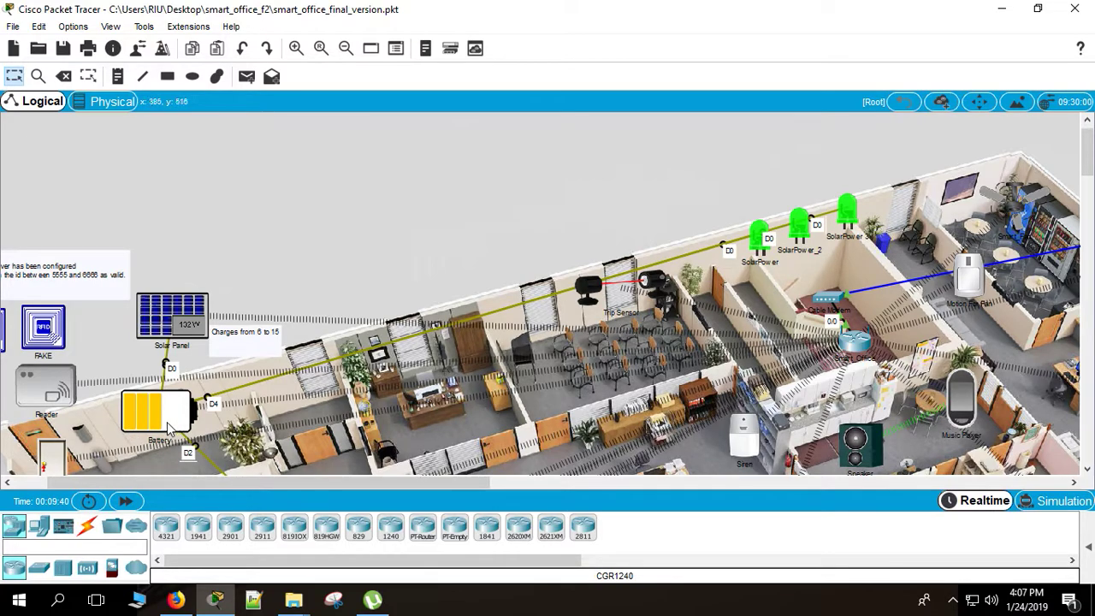
pyautogui.moveTo(180, 402)
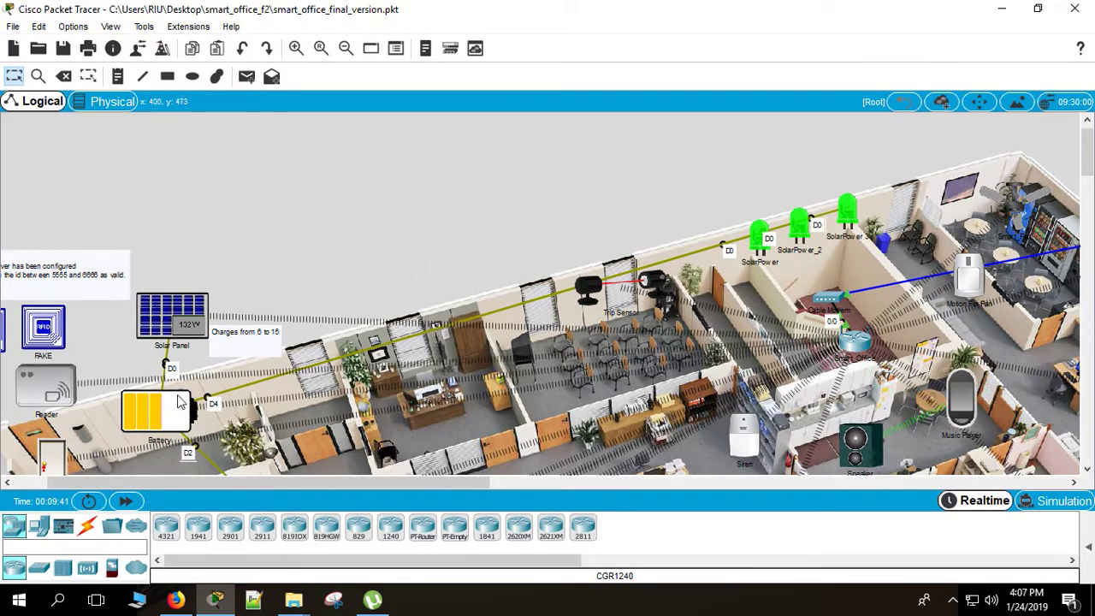
pyautogui.moveTo(821, 204)
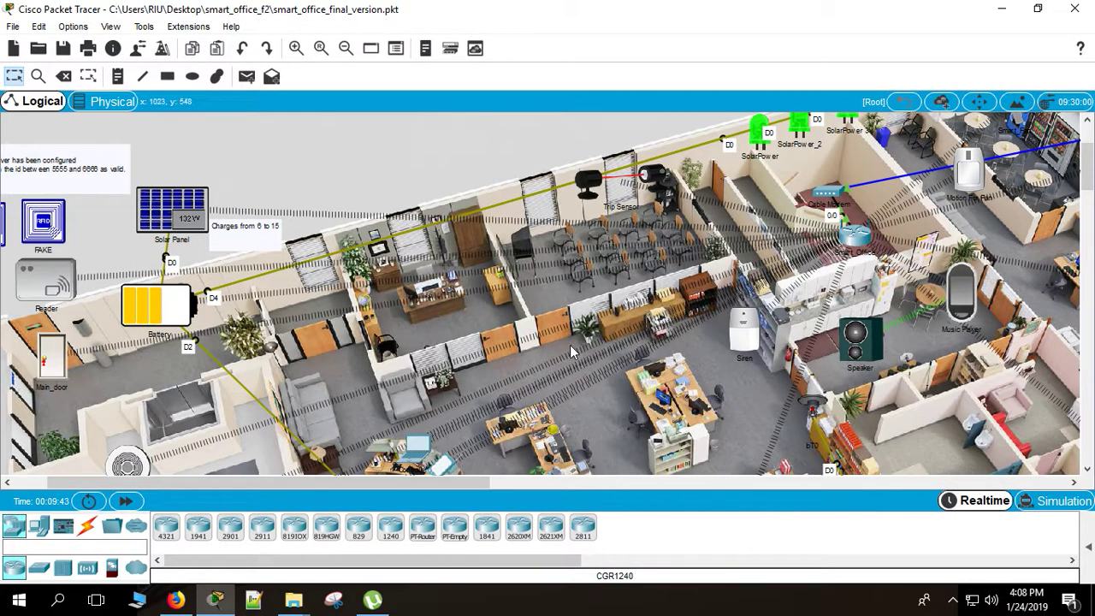
pyautogui.moveTo(666, 173)
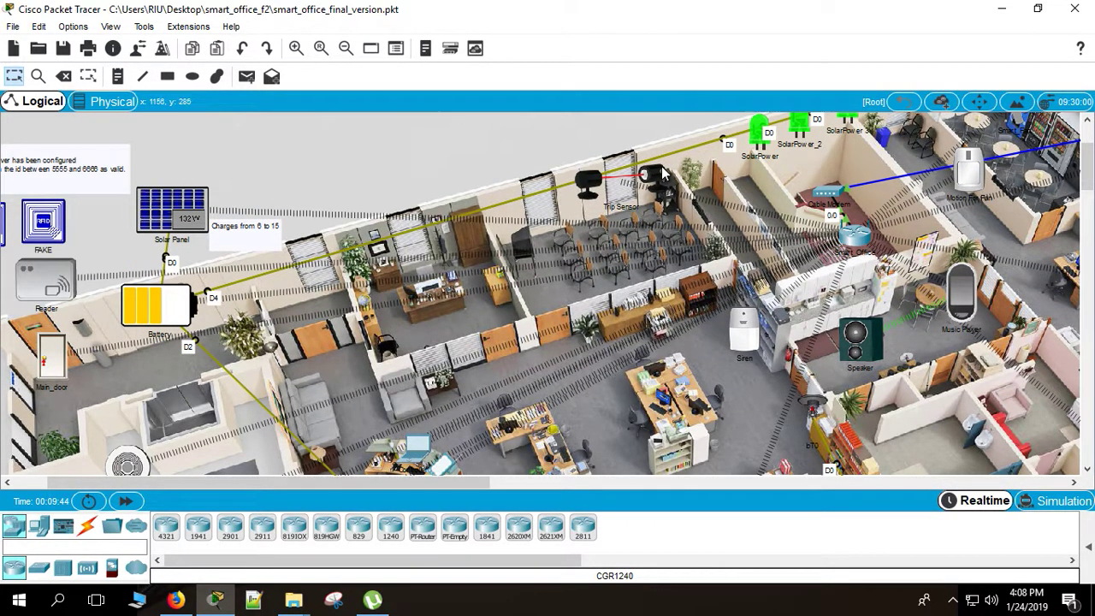
pyautogui.moveTo(672, 183)
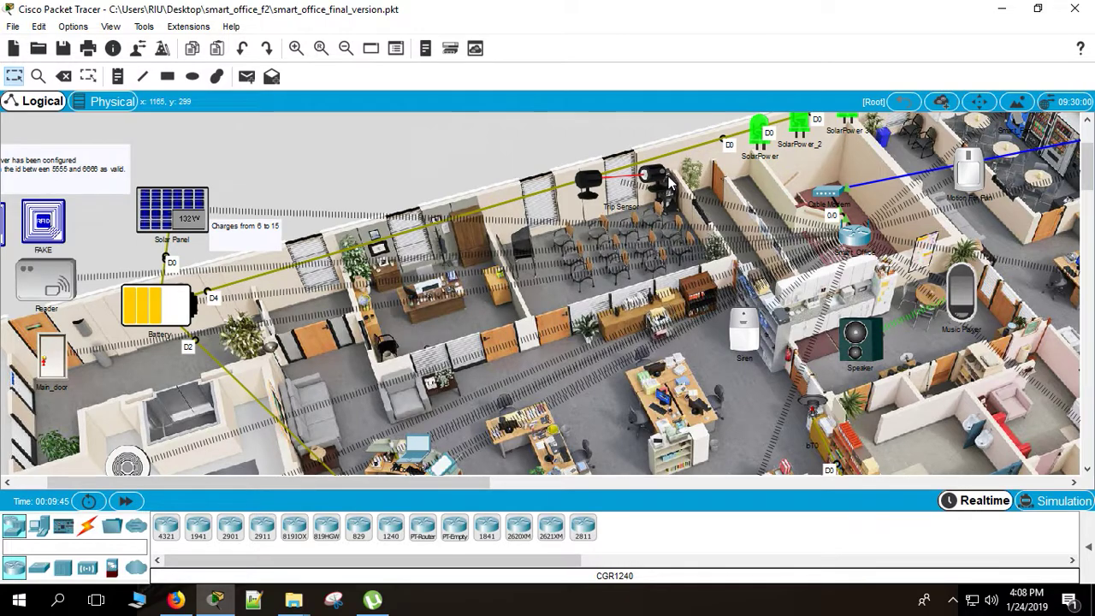
pyautogui.moveTo(635, 203)
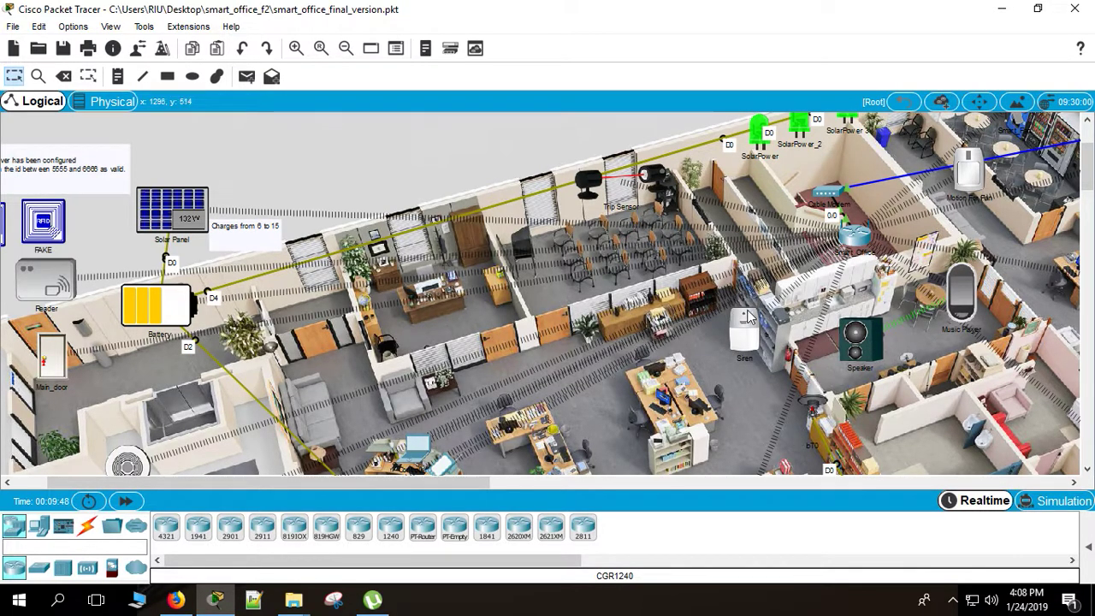
pyautogui.moveTo(700, 220)
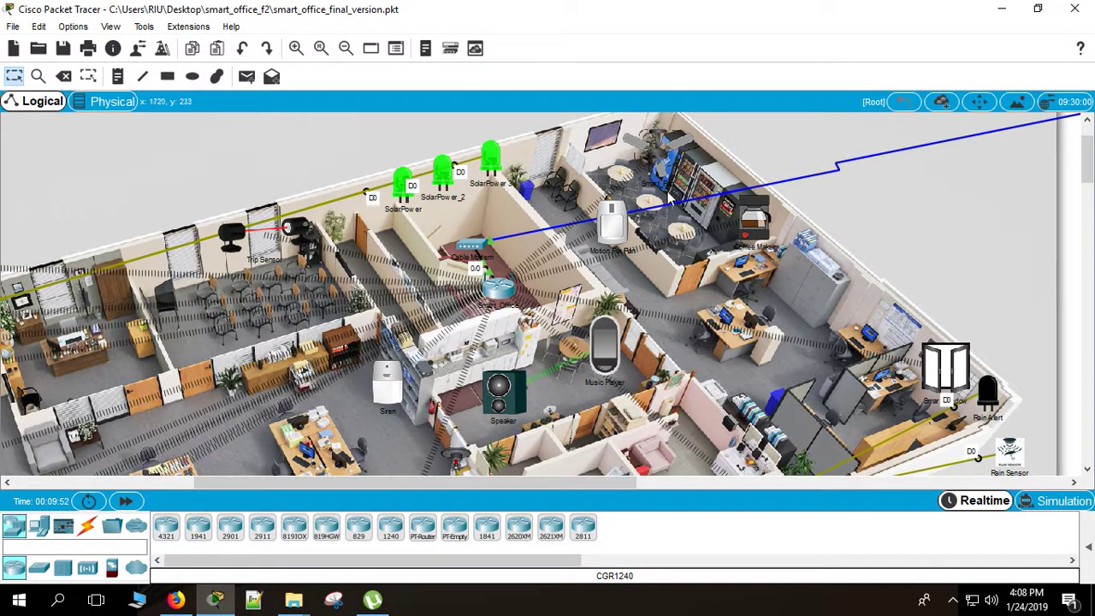
pyautogui.moveTo(620, 231)
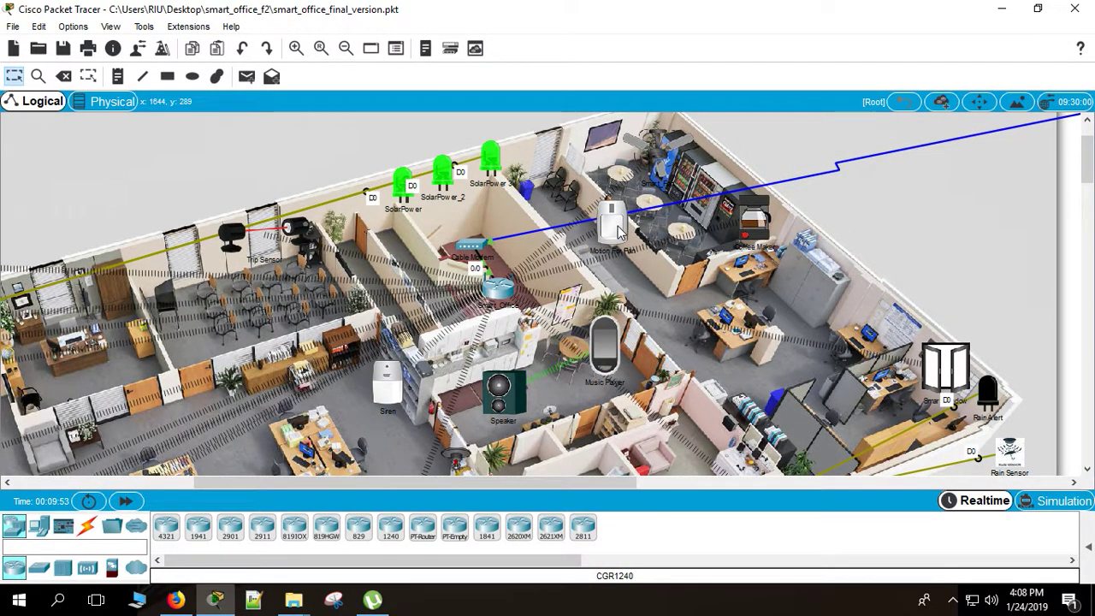
pyautogui.moveTo(614, 233)
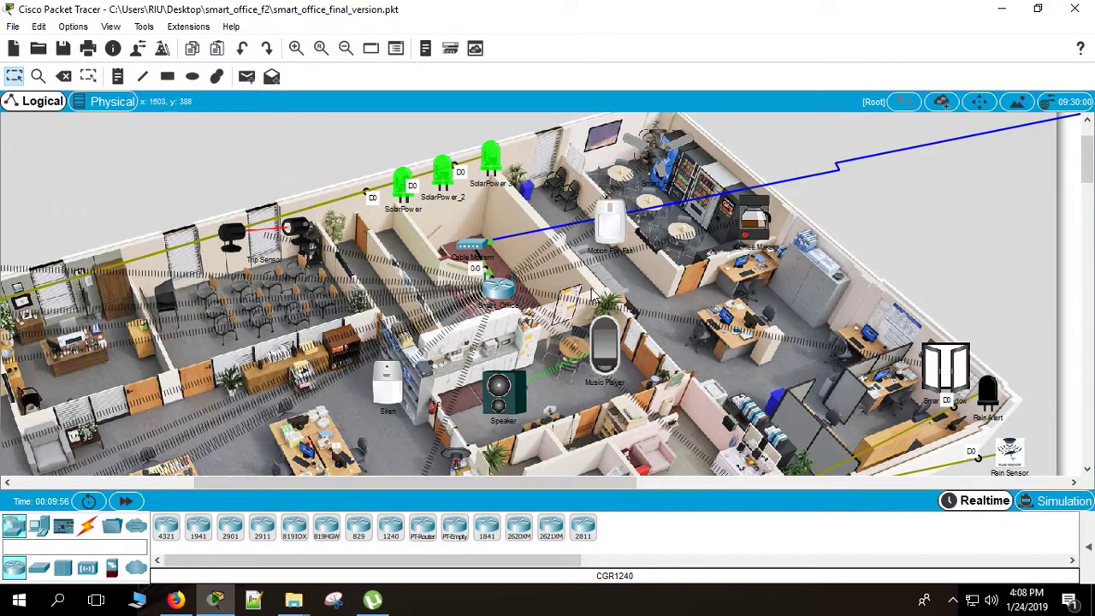
pyautogui.moveTo(651, 184)
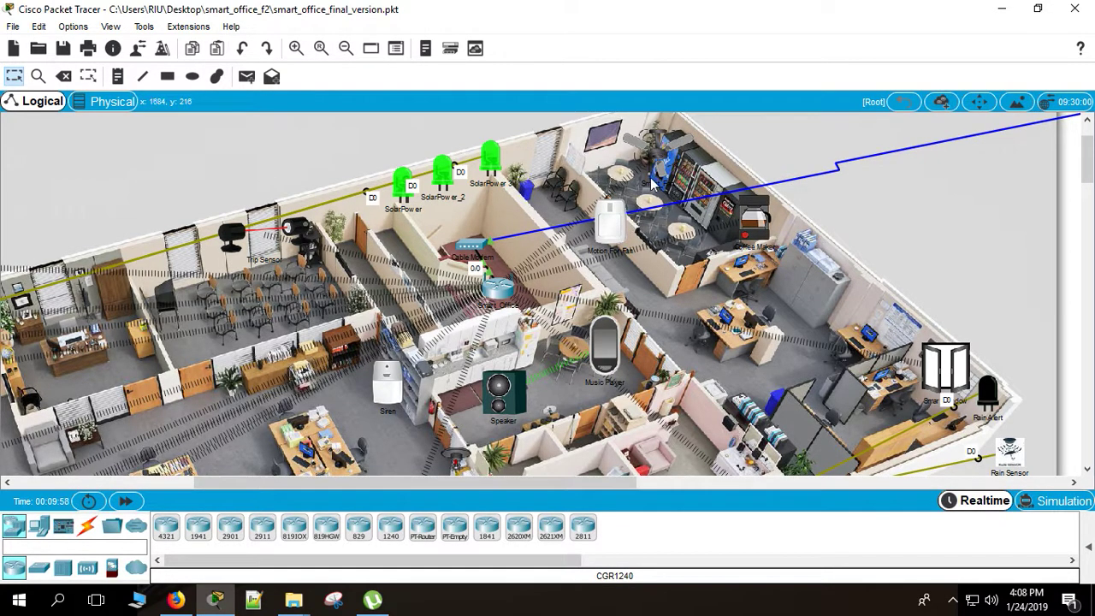
pyautogui.moveTo(766, 227)
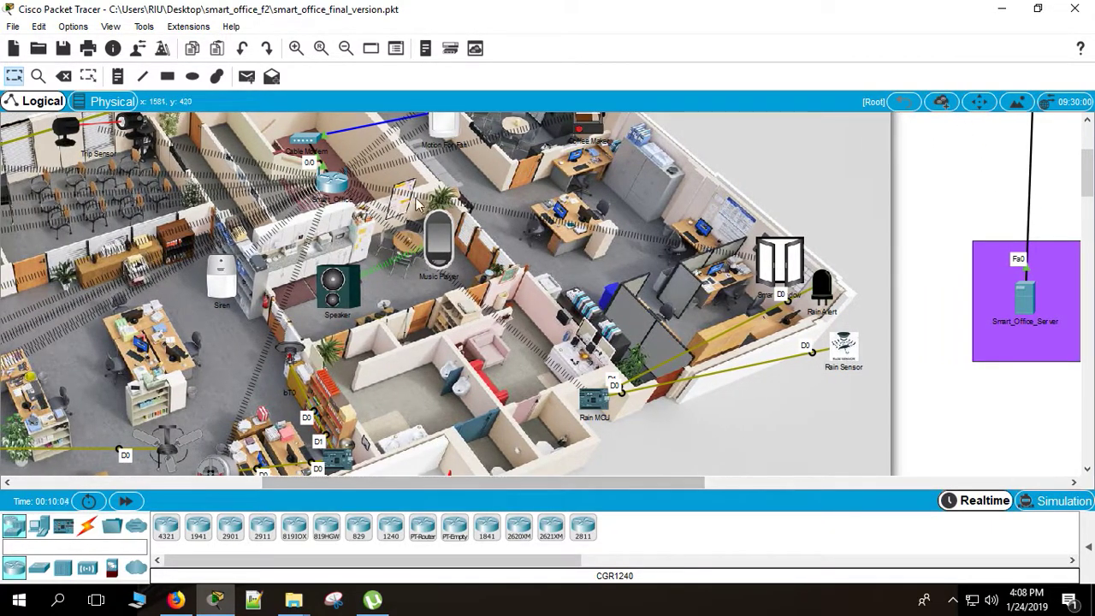
pyautogui.moveTo(270, 316)
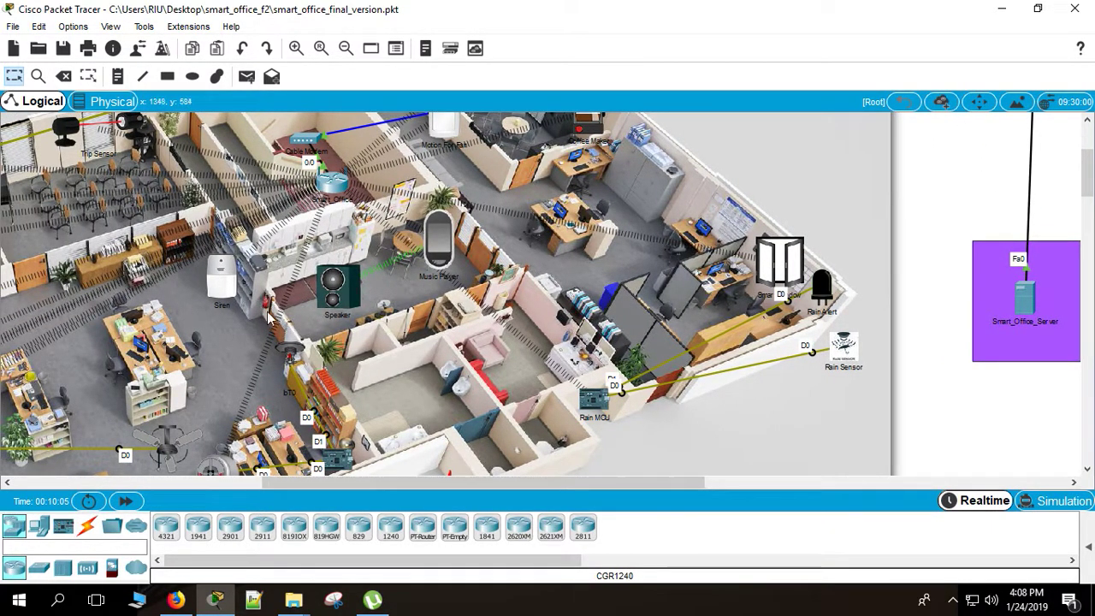
pyautogui.moveTo(400, 204)
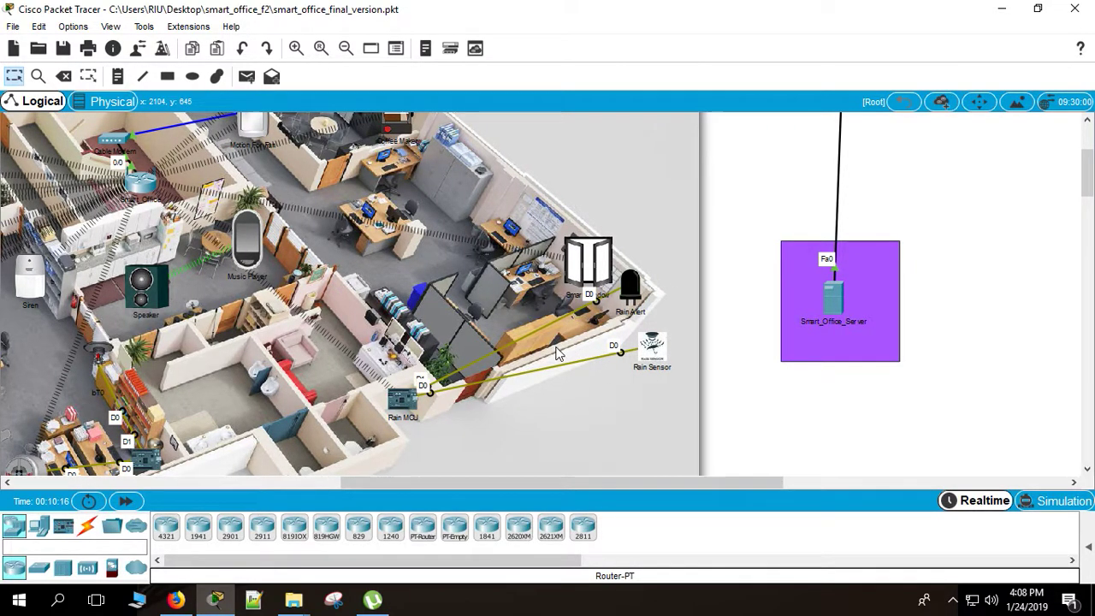
pyautogui.moveTo(481, 297)
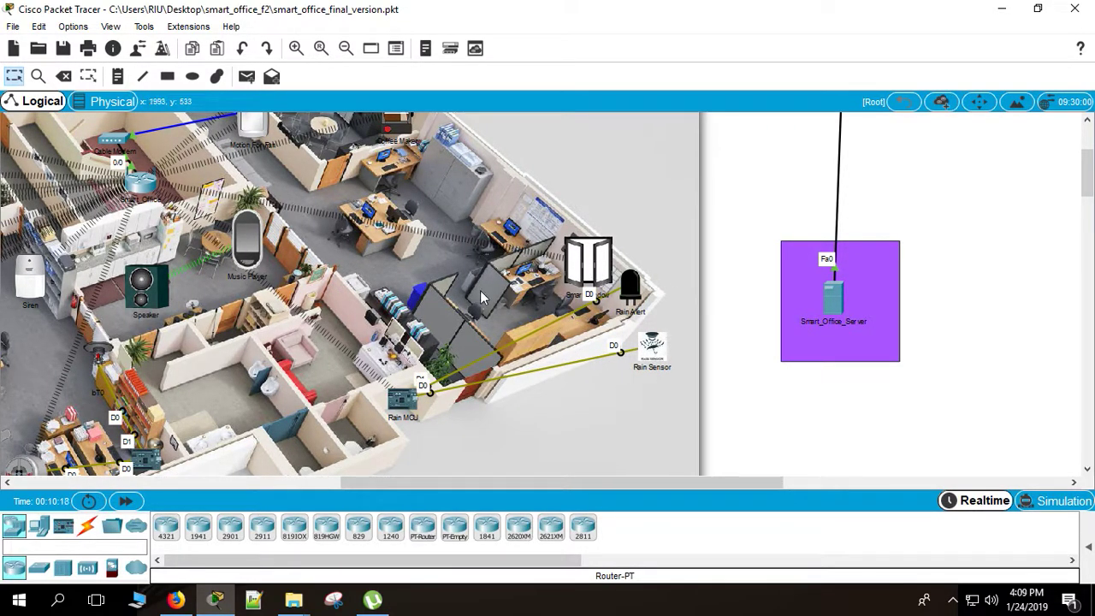
pyautogui.moveTo(609, 235)
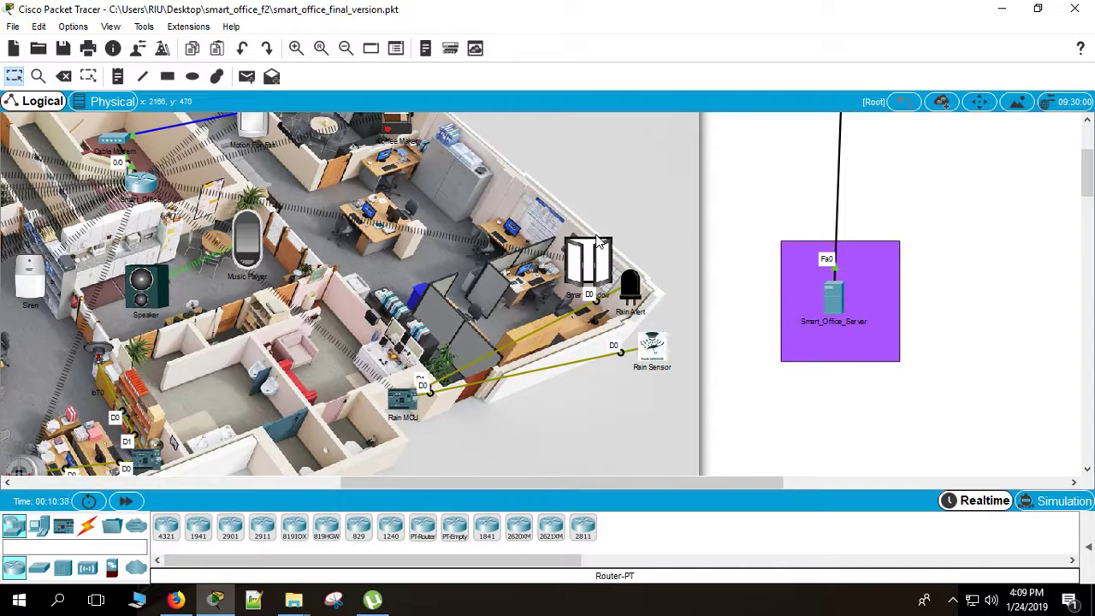
pyautogui.moveTo(565, 348)
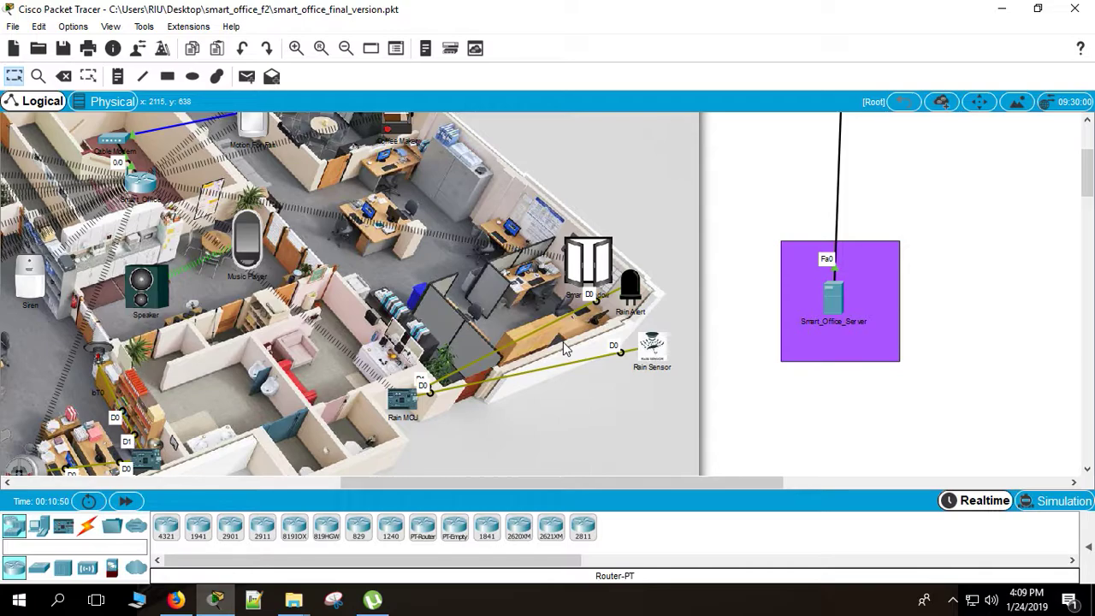
pyautogui.moveTo(672, 349)
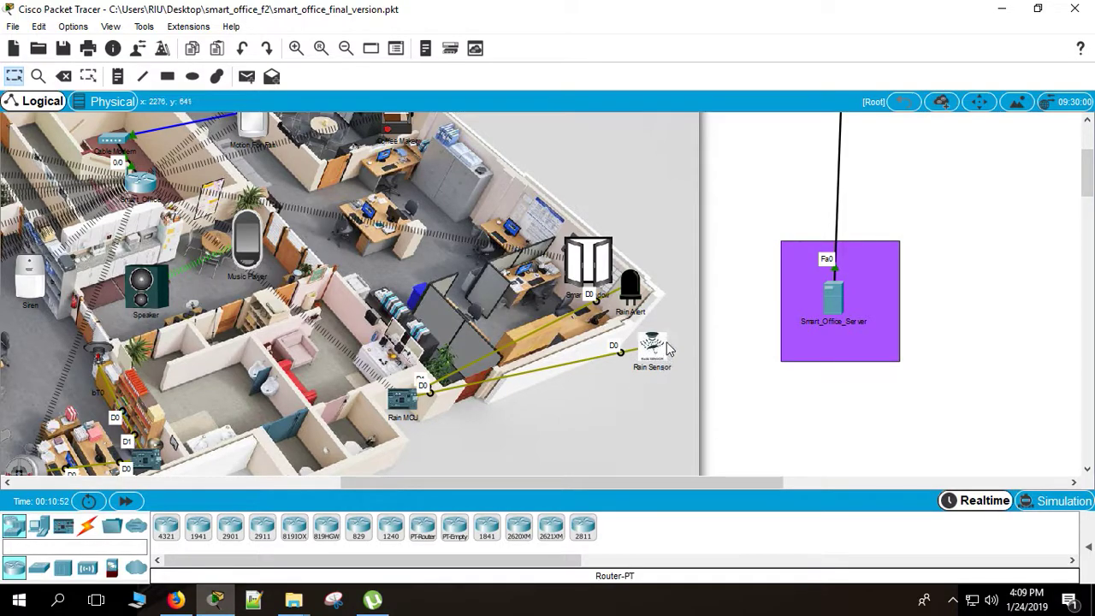
pyautogui.moveTo(680, 343)
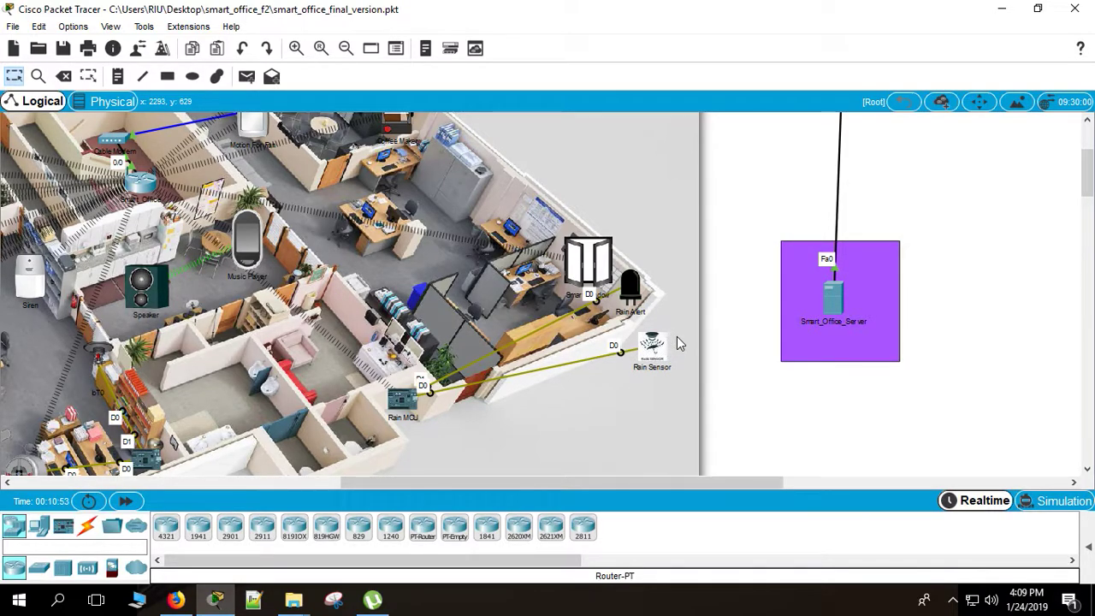
pyautogui.moveTo(475, 332)
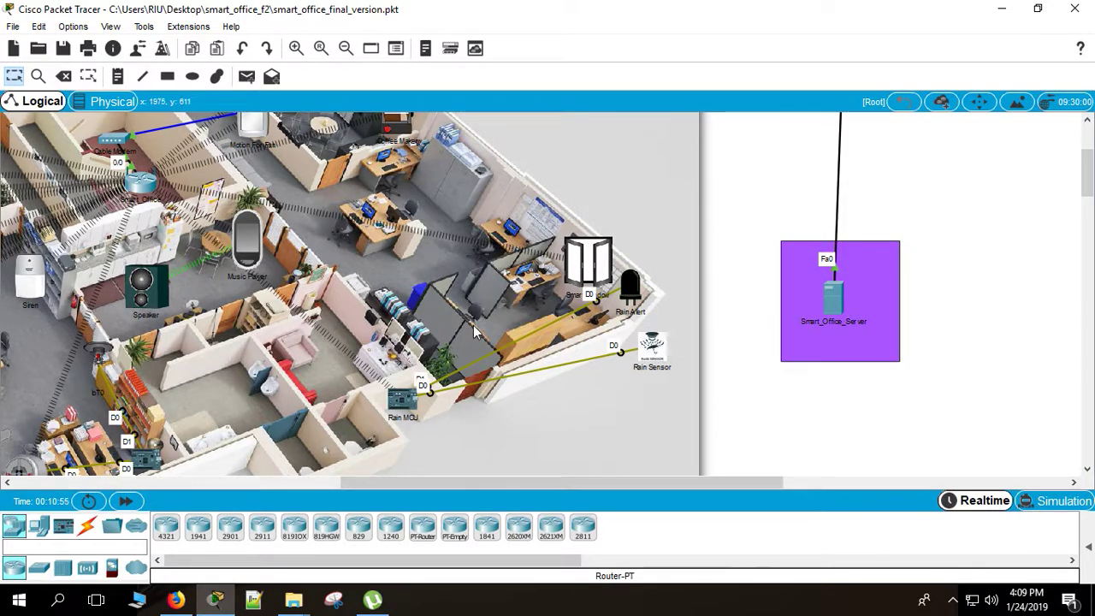
# Step: Reposition the Rain Sensor upward beside the Rain Alert at the building corner
pyautogui.moveTo(650, 351); pyautogui.dragTo(633, 411)
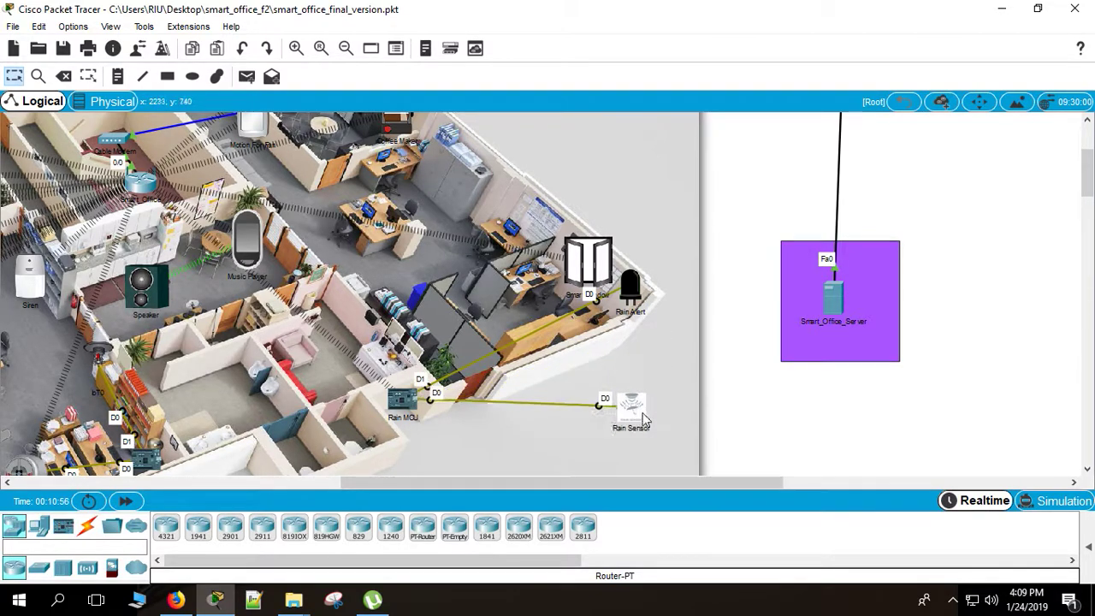
pyautogui.moveTo(631, 410); pyautogui.dragTo(646, 390)
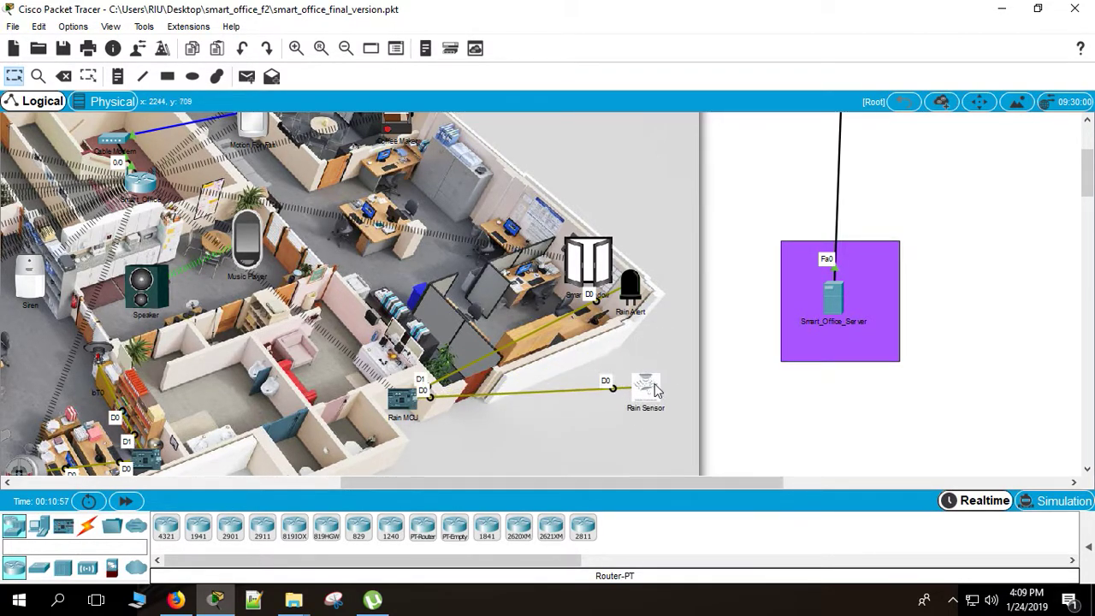
pyautogui.moveTo(646, 390); pyautogui.dragTo(659, 351)
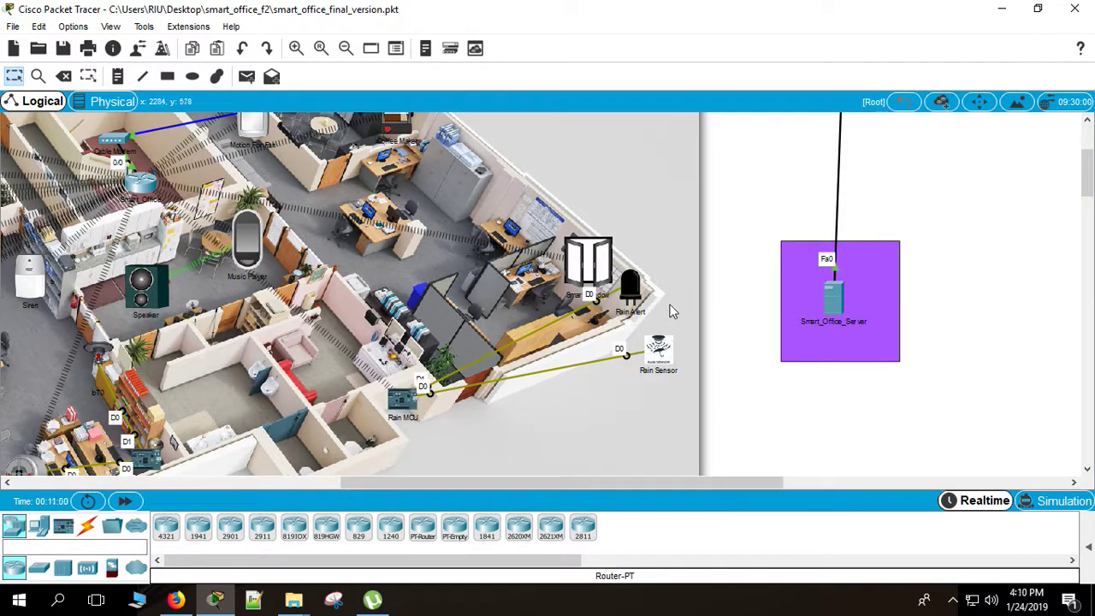
pyautogui.moveTo(653, 369)
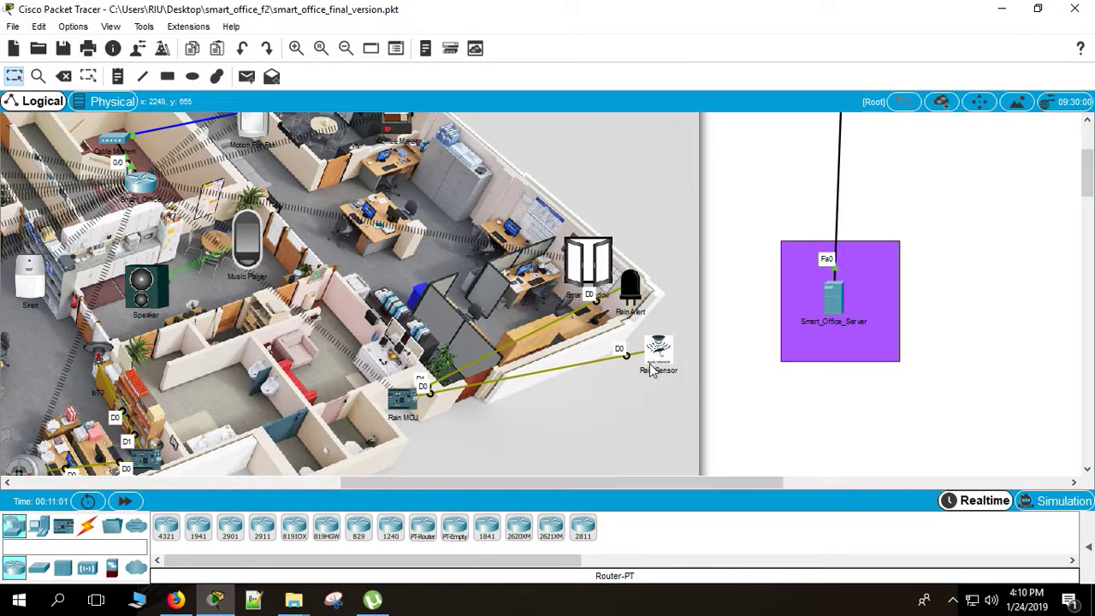
pyautogui.moveTo(670, 355)
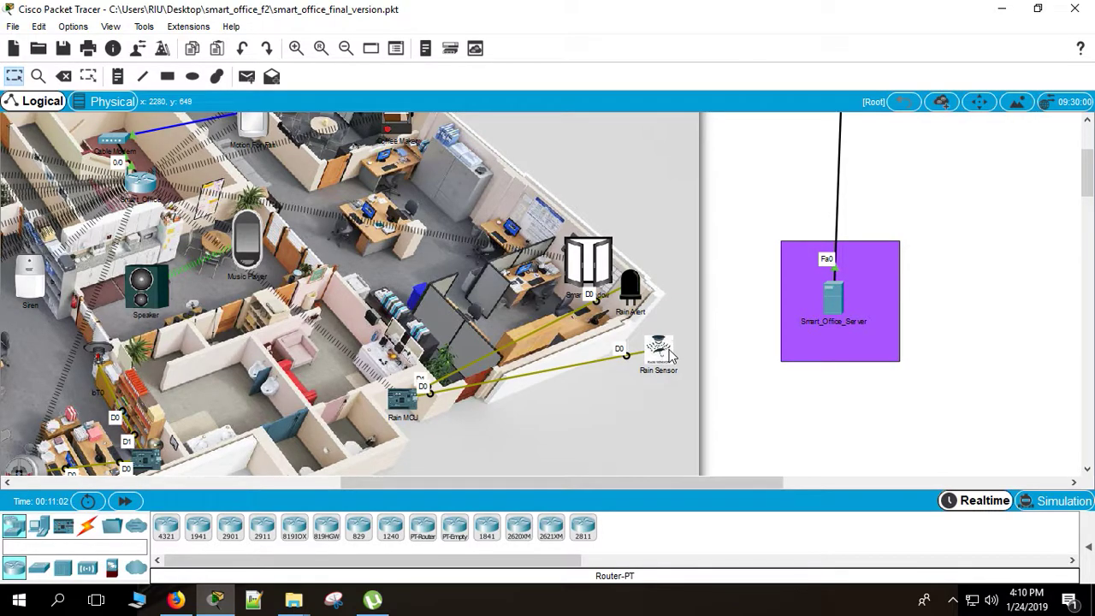
pyautogui.moveTo(402, 409)
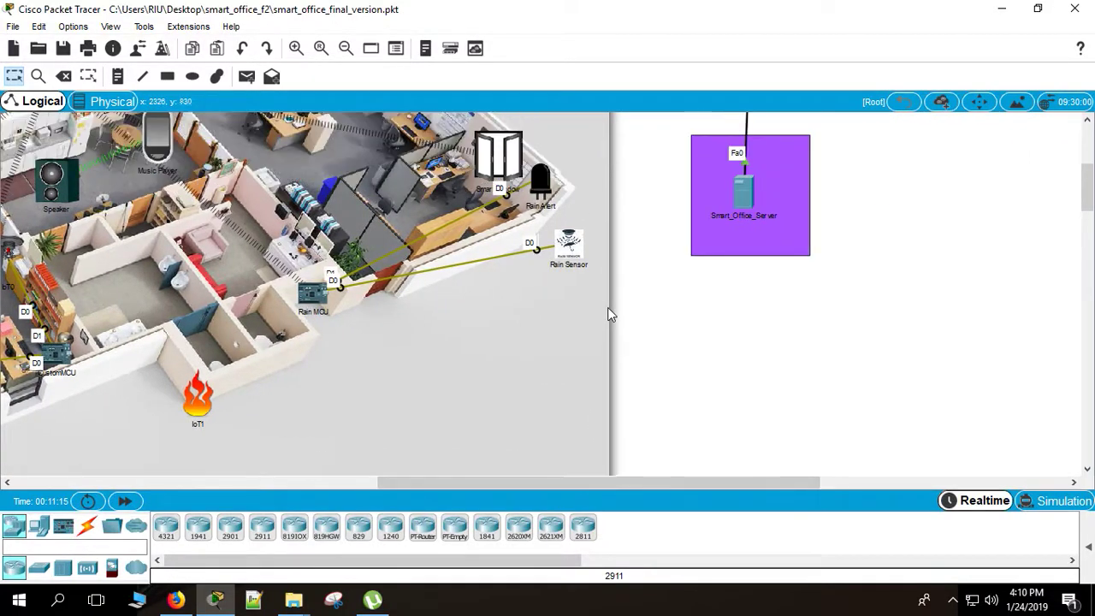
pyautogui.moveTo(499, 274)
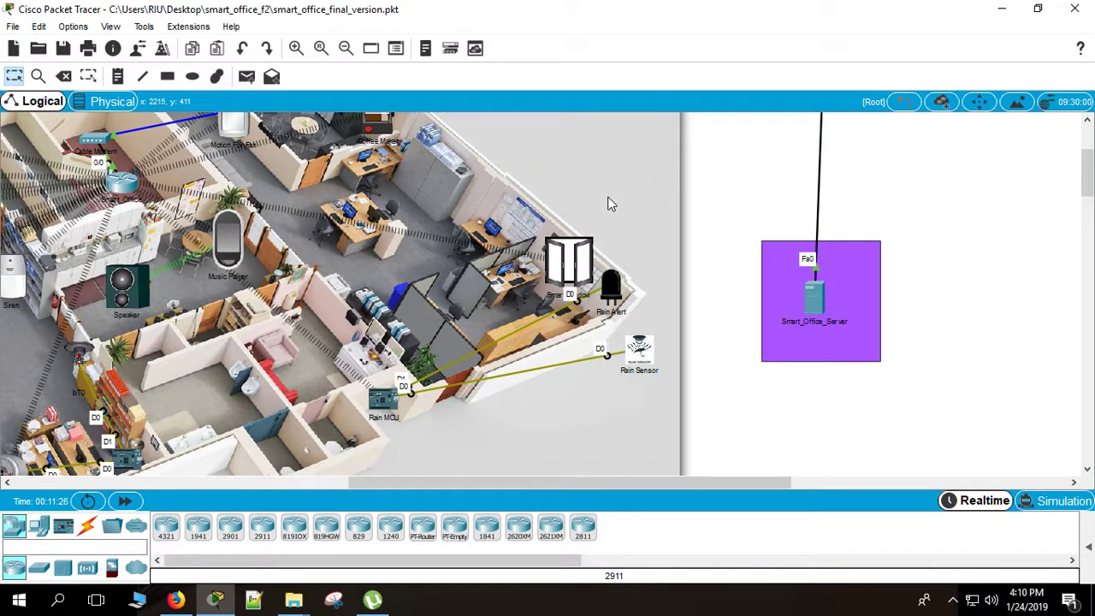
pyautogui.moveTo(556, 477)
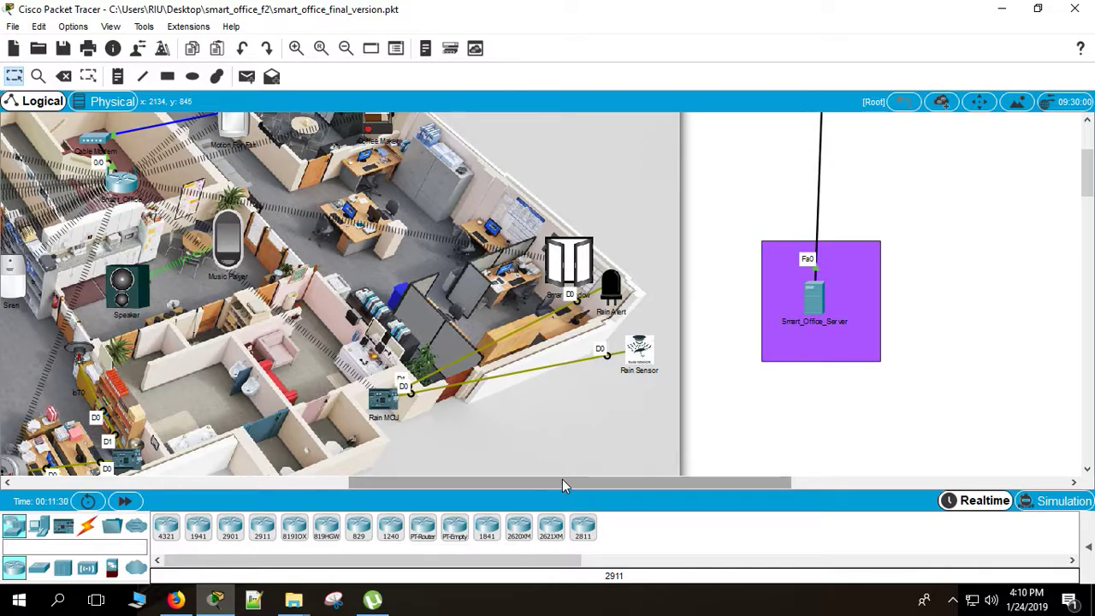
pyautogui.moveTo(565, 482); pyautogui.dragTo(360, 482)
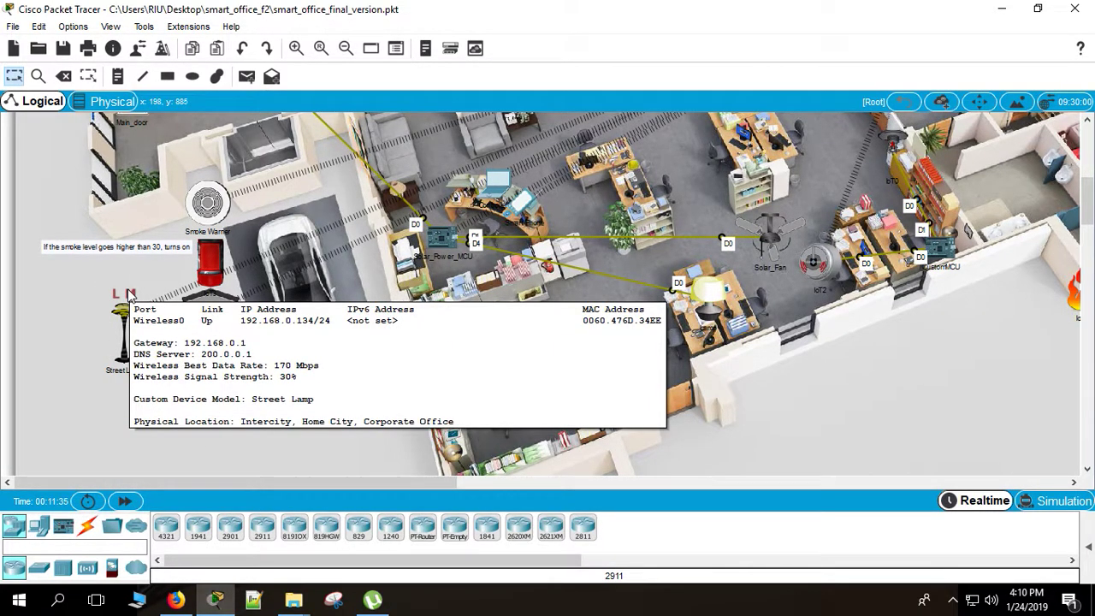
pyautogui.moveTo(31, 340)
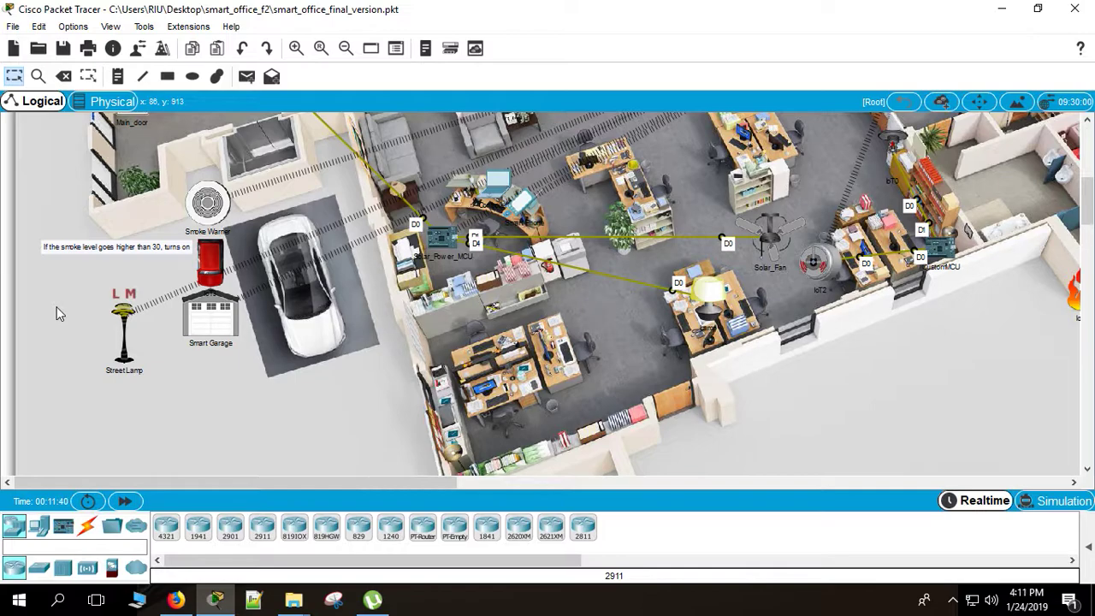
pyautogui.moveTo(299, 306)
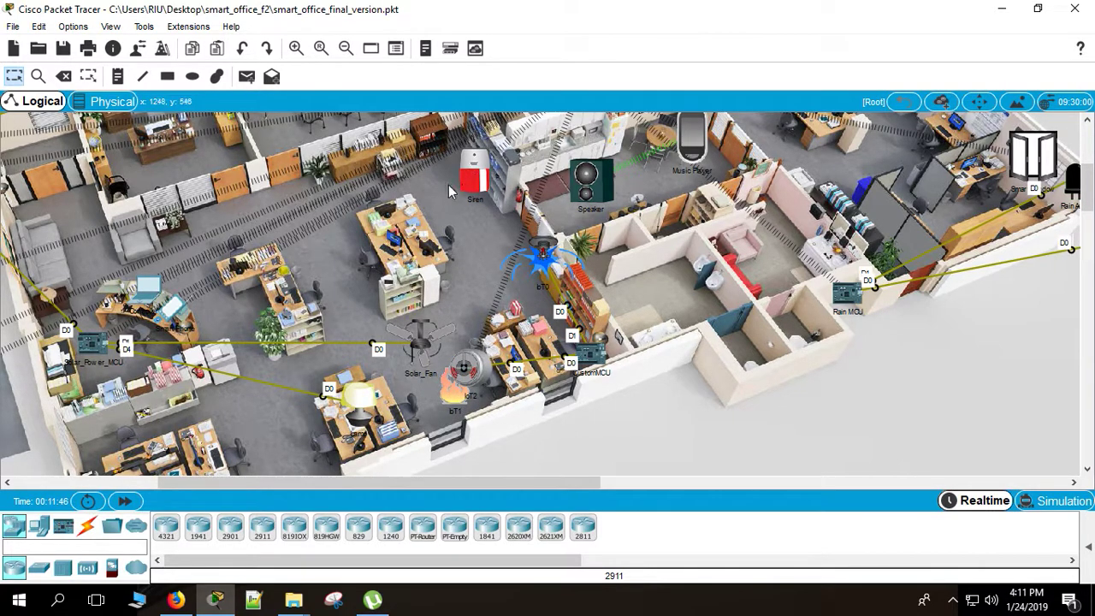
pyautogui.moveTo(552, 246)
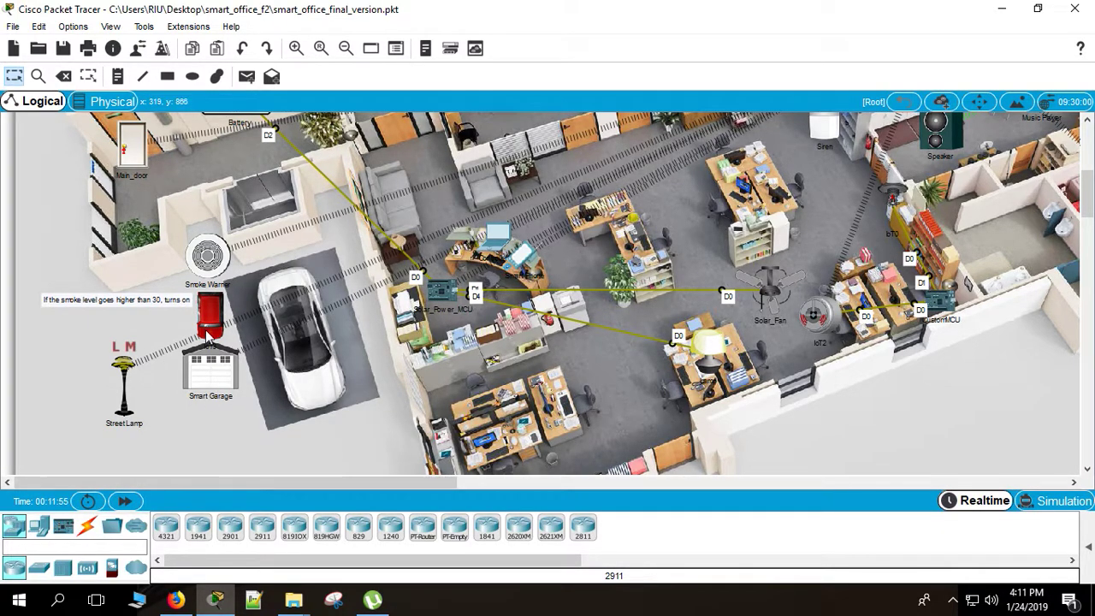
pyautogui.moveTo(206, 304)
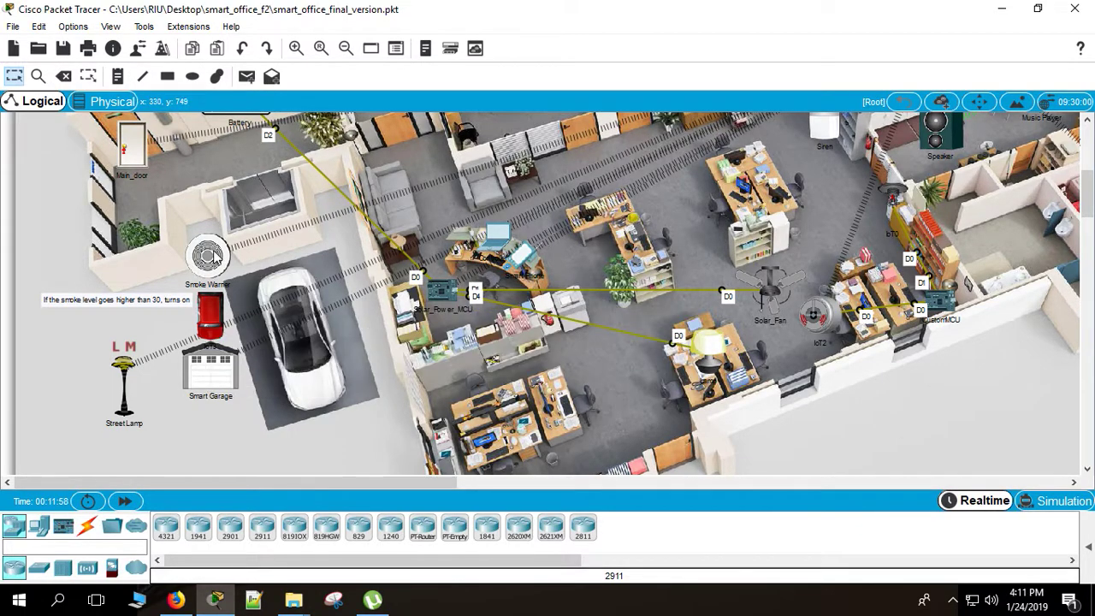
pyautogui.moveTo(220, 428)
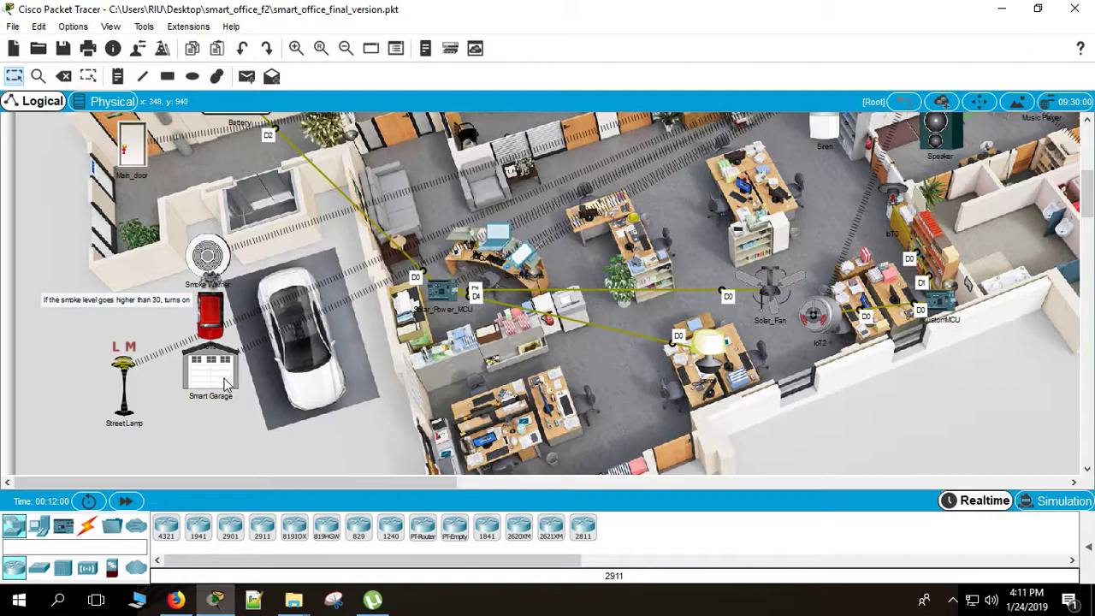
pyautogui.moveTo(227, 383)
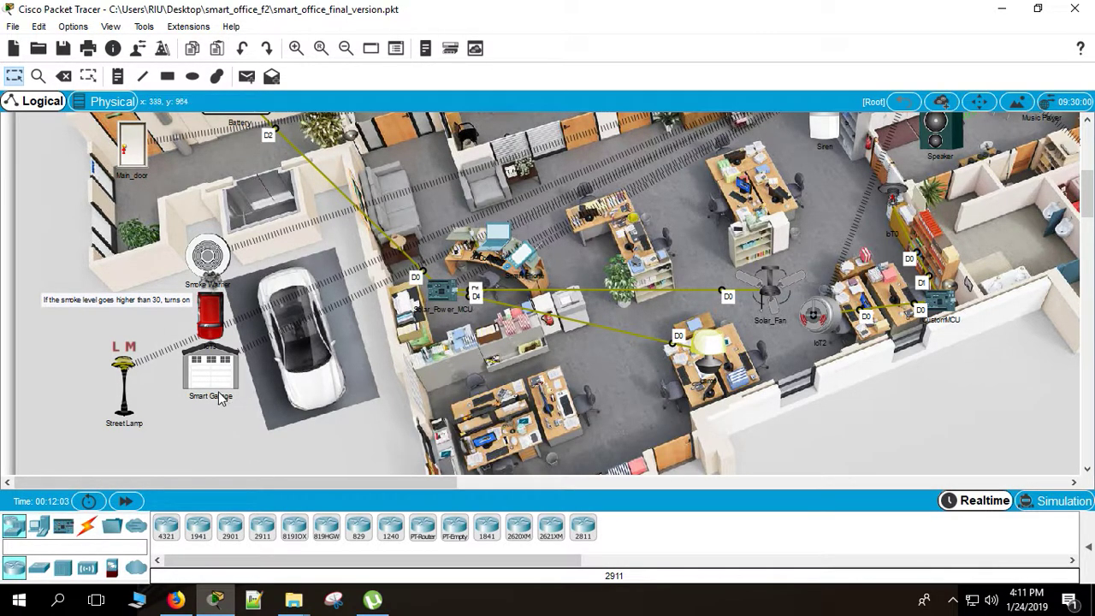
pyautogui.moveTo(247, 306)
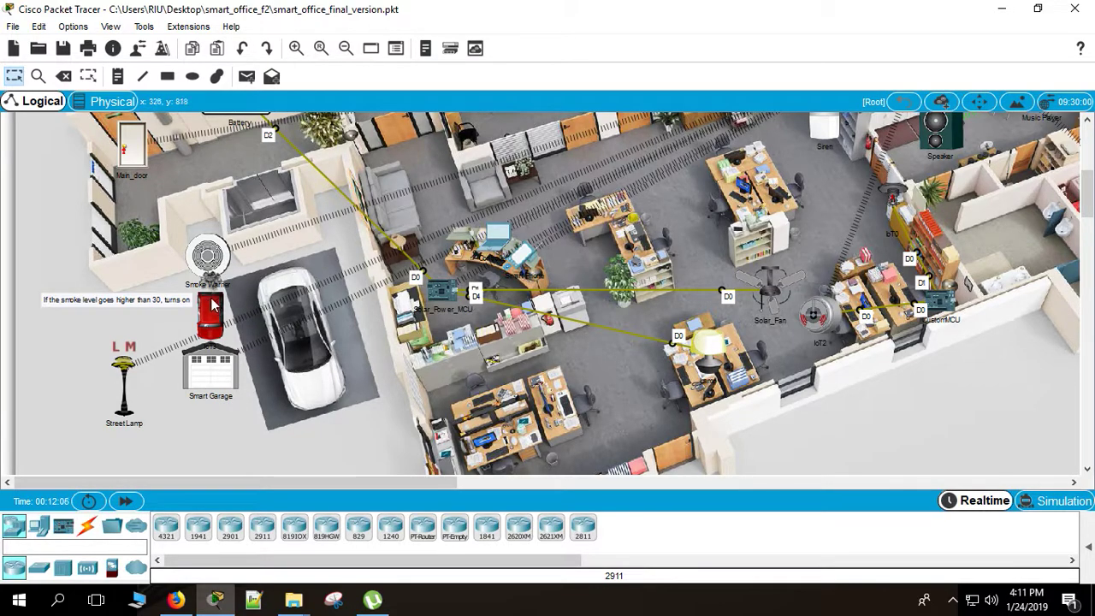
pyautogui.moveTo(221, 296)
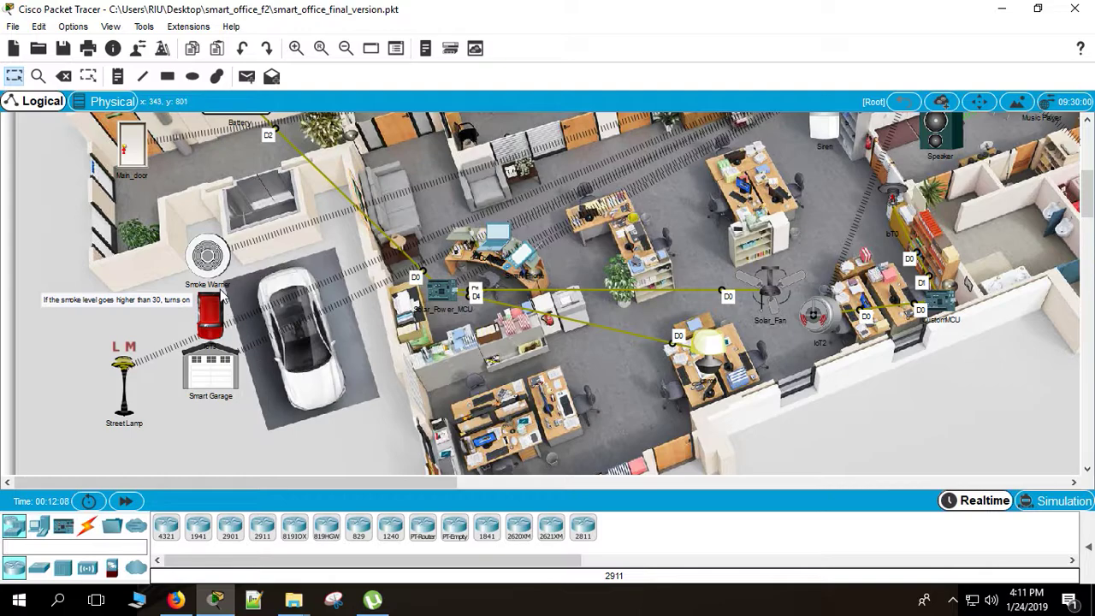
pyautogui.moveTo(215, 293)
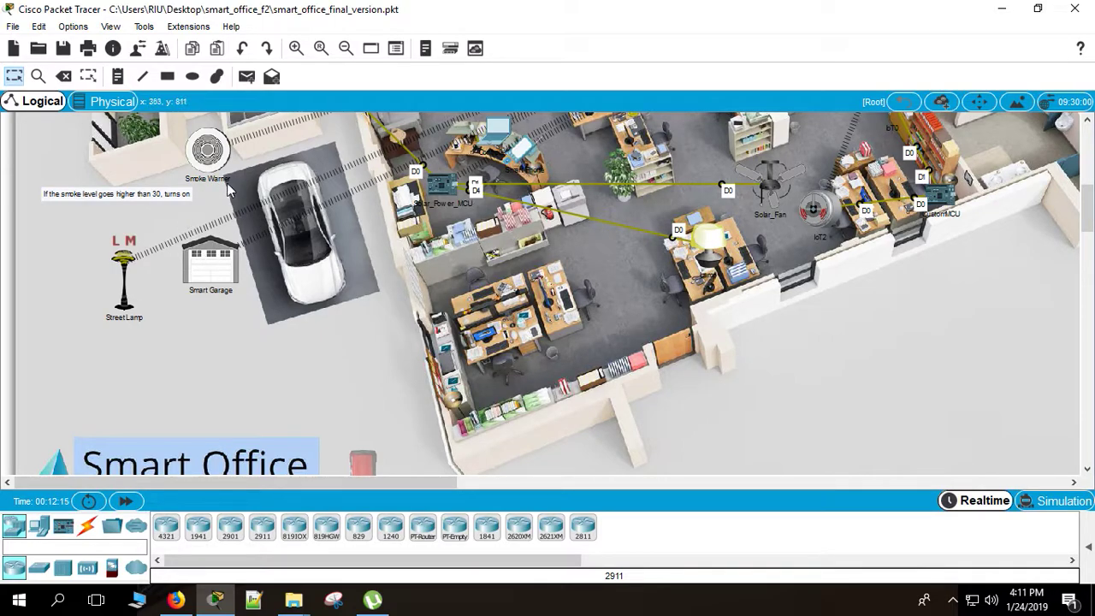
pyautogui.moveTo(261, 341)
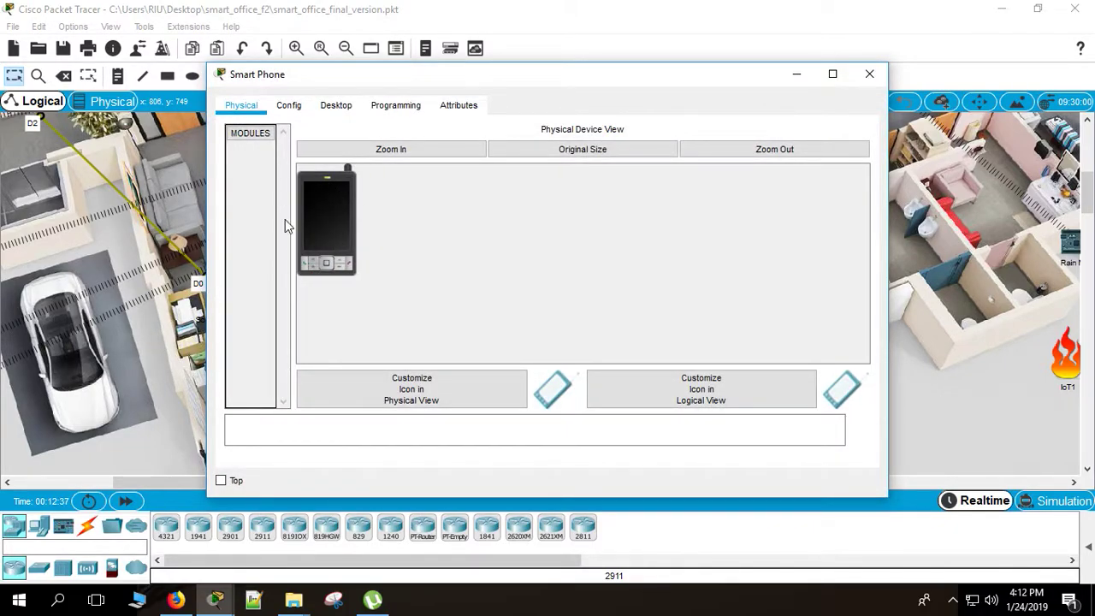
# Step: Launch IoT Monitor on the Smart Phone and expand Rain MCU and Battery (~95% power)
pyautogui.click(335, 104)
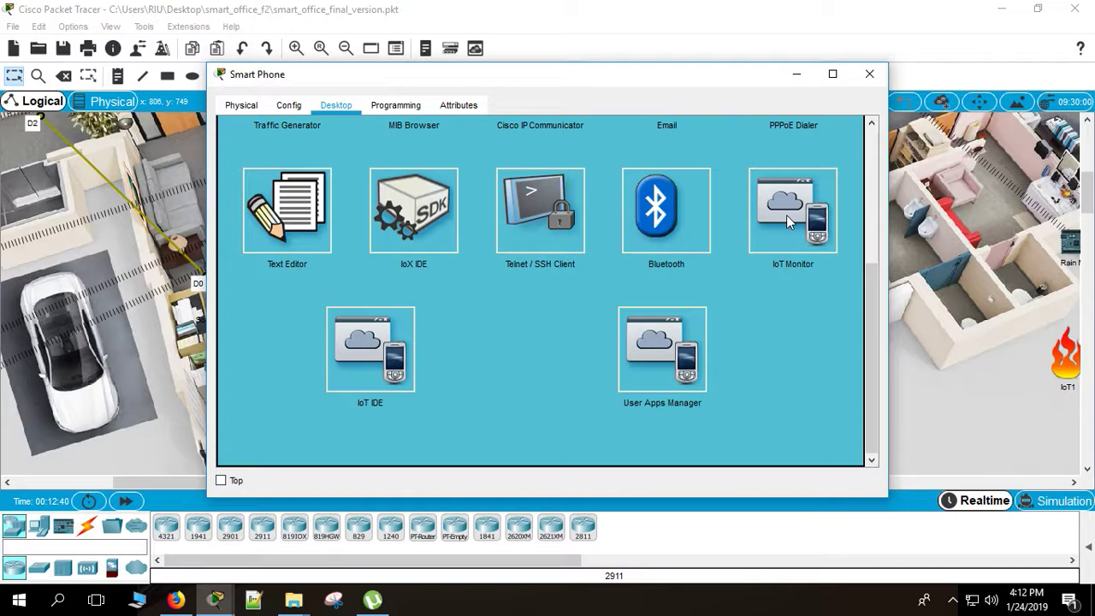
pyautogui.click(793, 210)
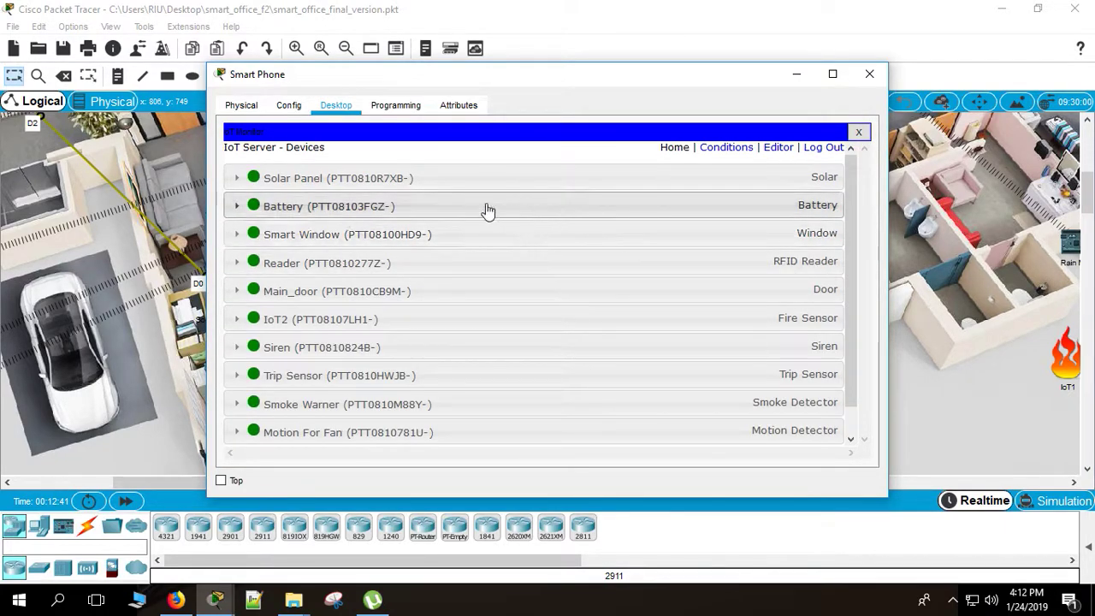
pyautogui.moveTo(415, 332)
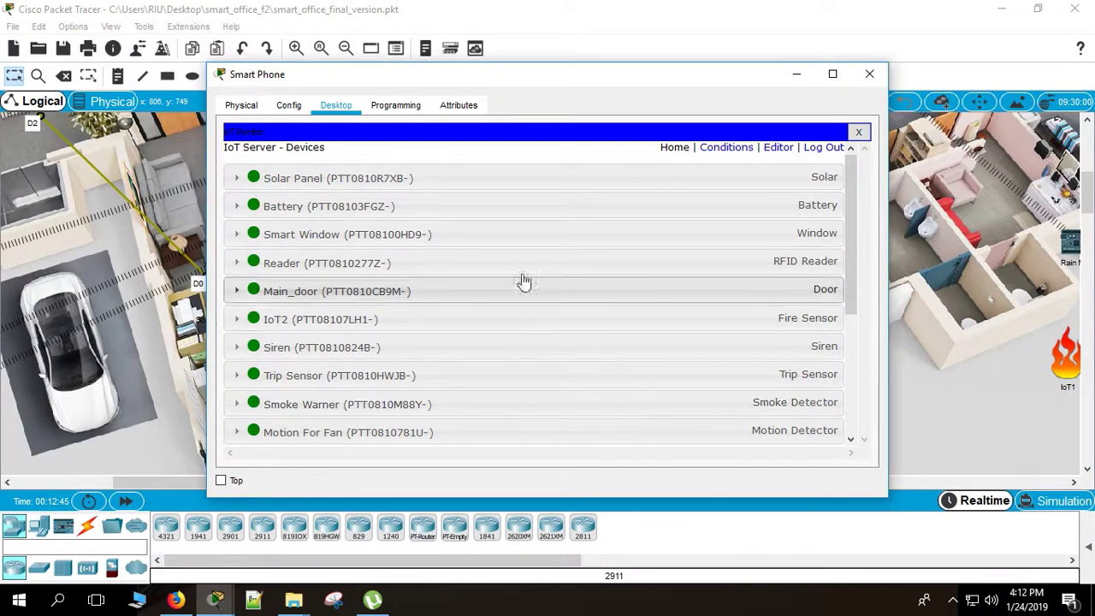
pyautogui.scroll(-3)
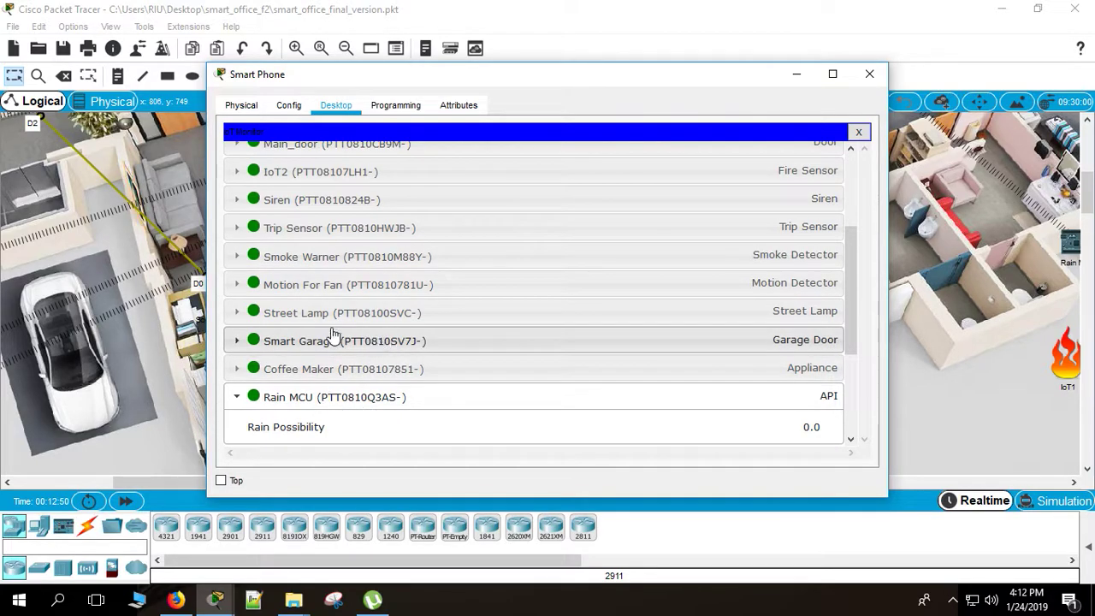
pyautogui.click(237, 313)
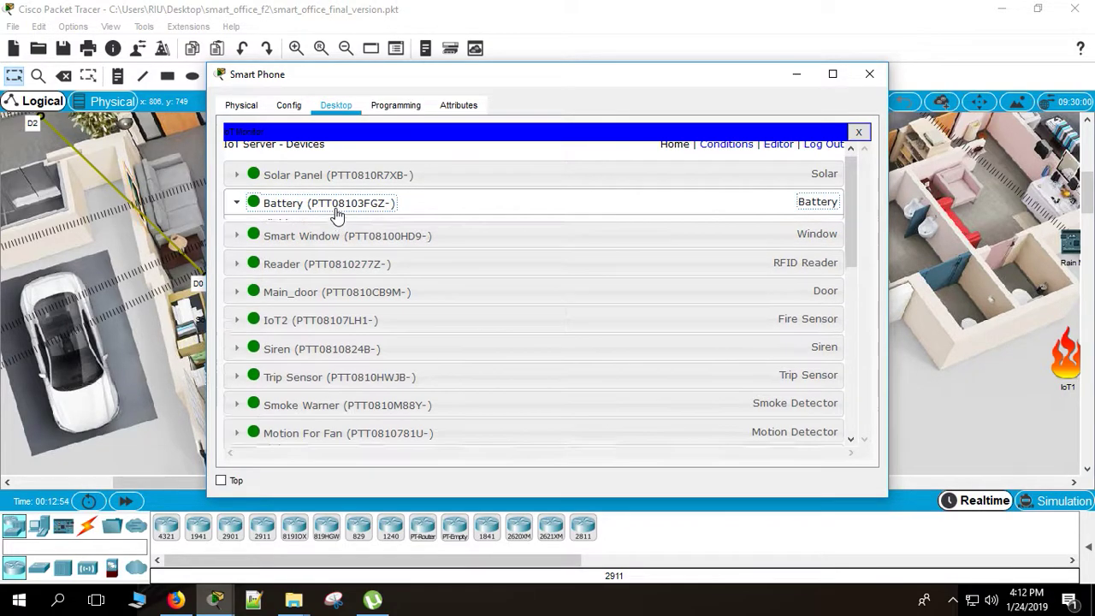
pyautogui.click(236, 203)
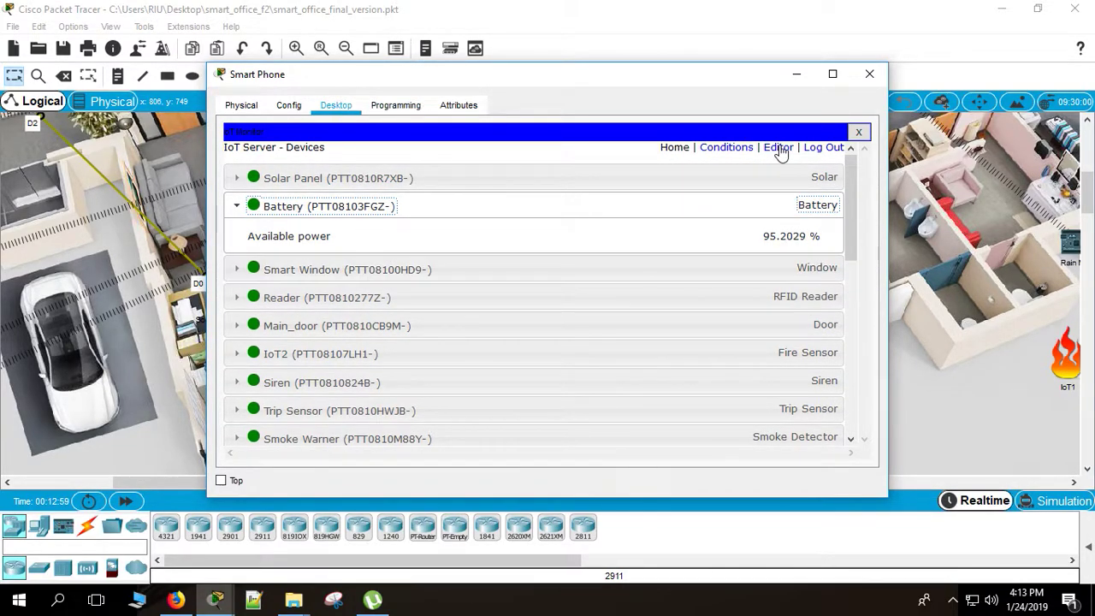
pyautogui.moveTo(726, 147)
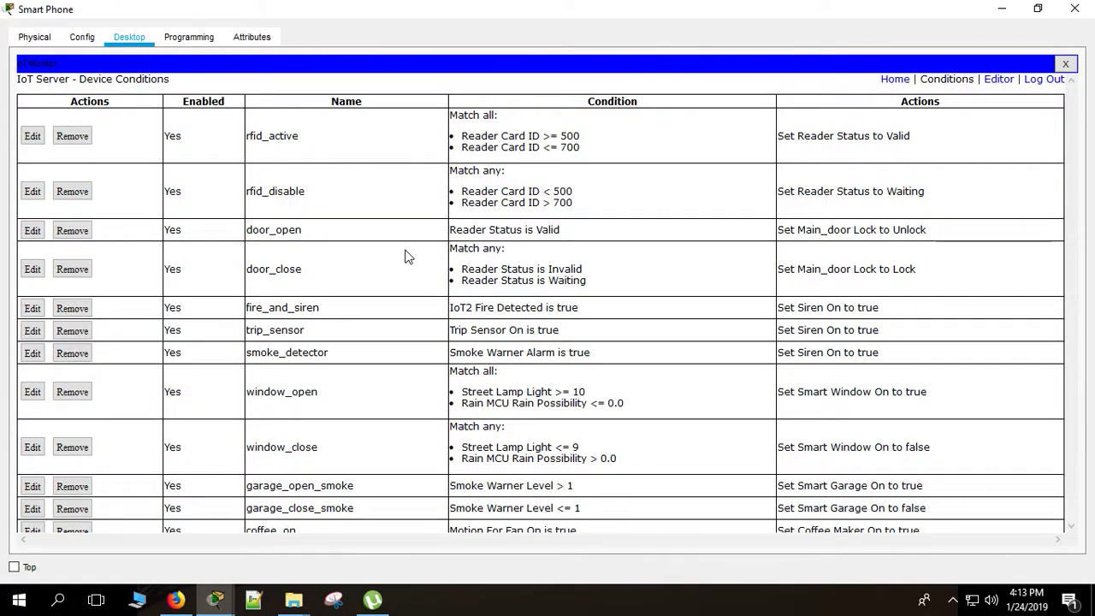
pyautogui.moveTo(276, 378)
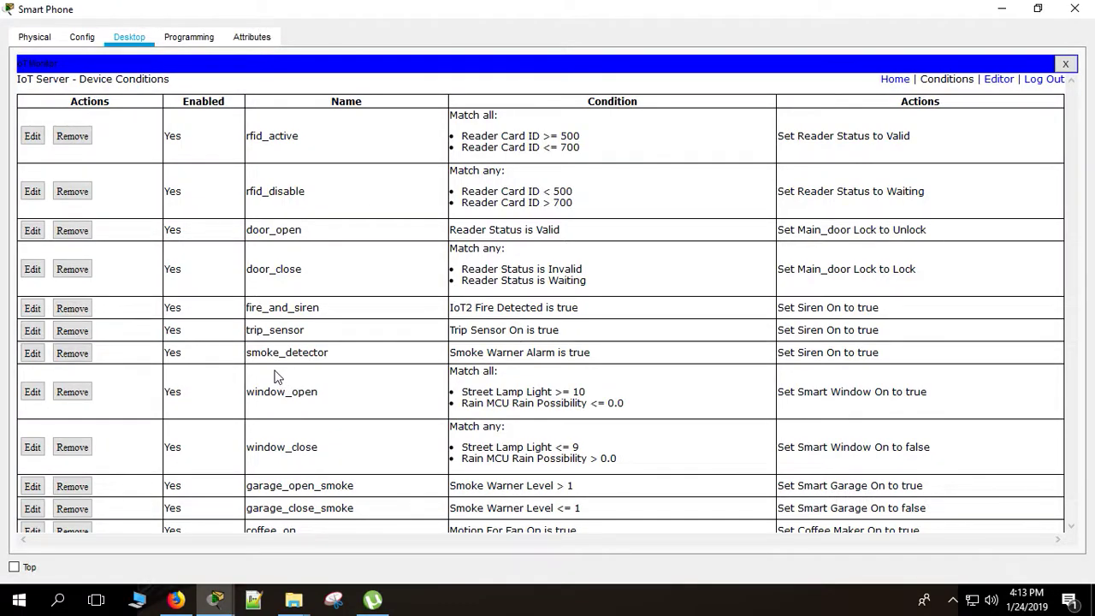
pyautogui.moveTo(413, 456)
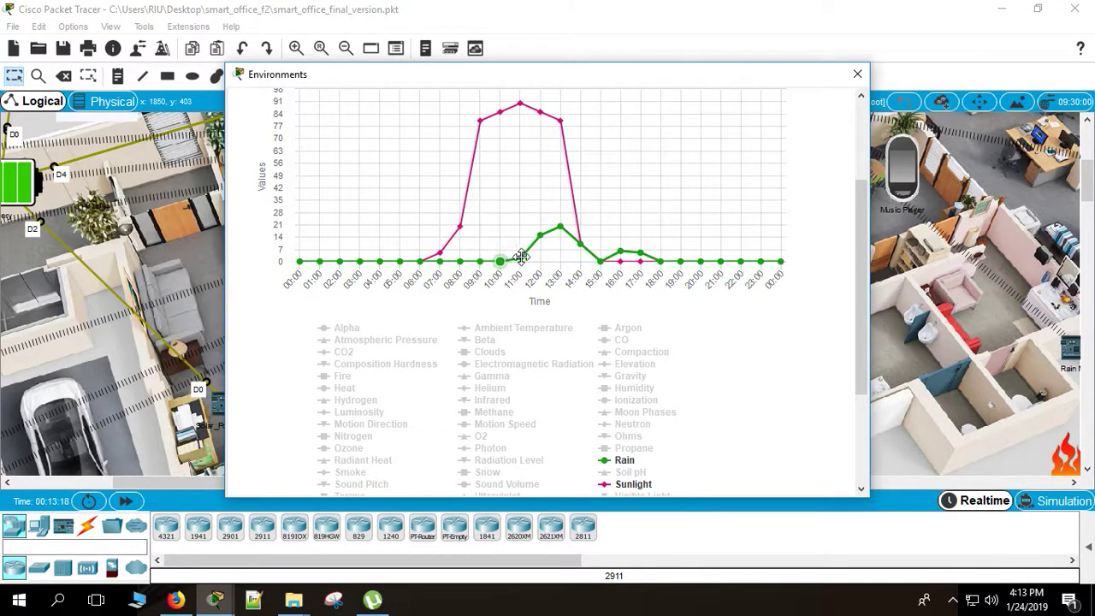
pyautogui.moveTo(500, 261)
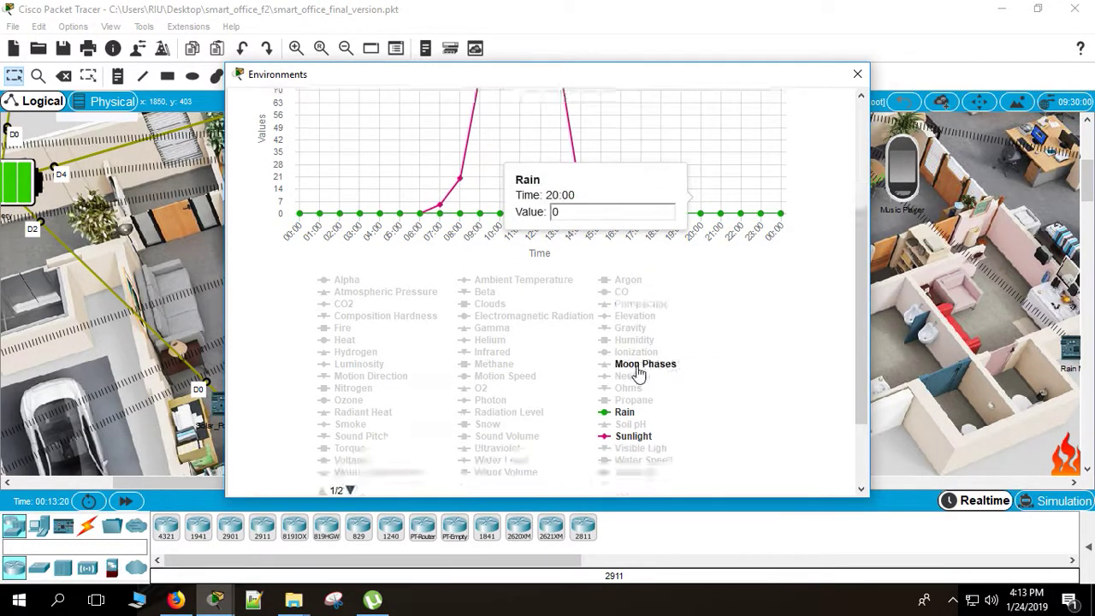
# Step: Close the Environments chart window to return to the Smart Office floor plan
pyautogui.click(857, 73)
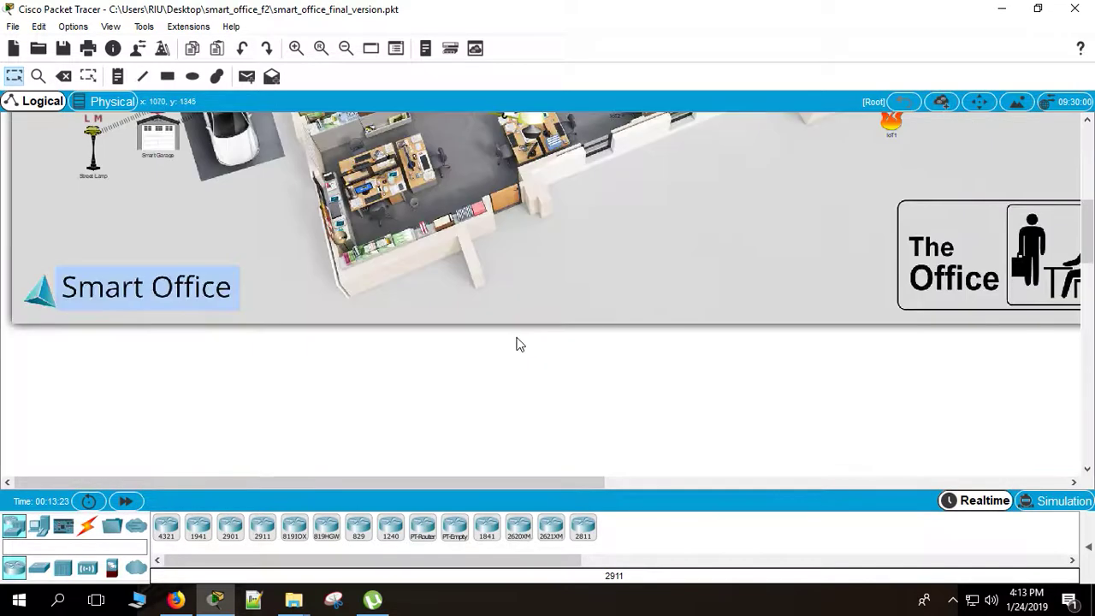
pyautogui.click(346, 48)
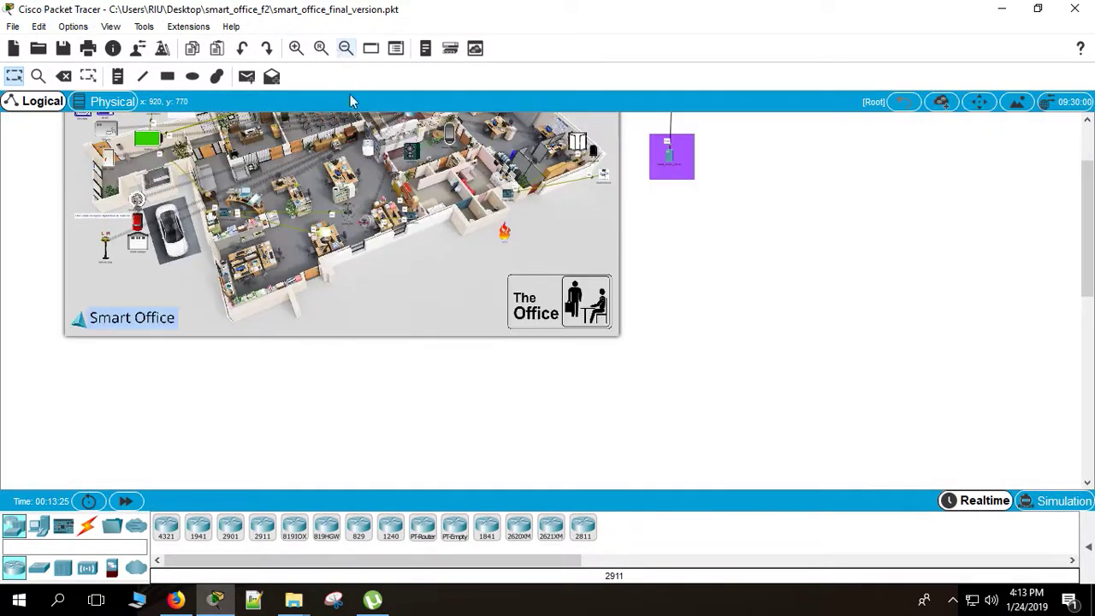
pyautogui.click(295, 48)
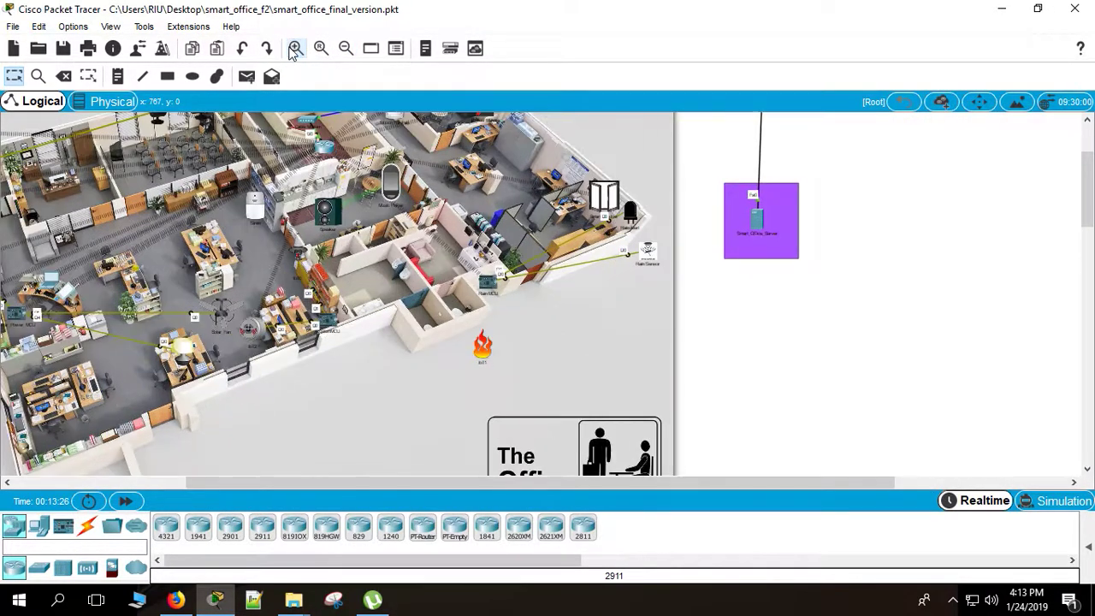